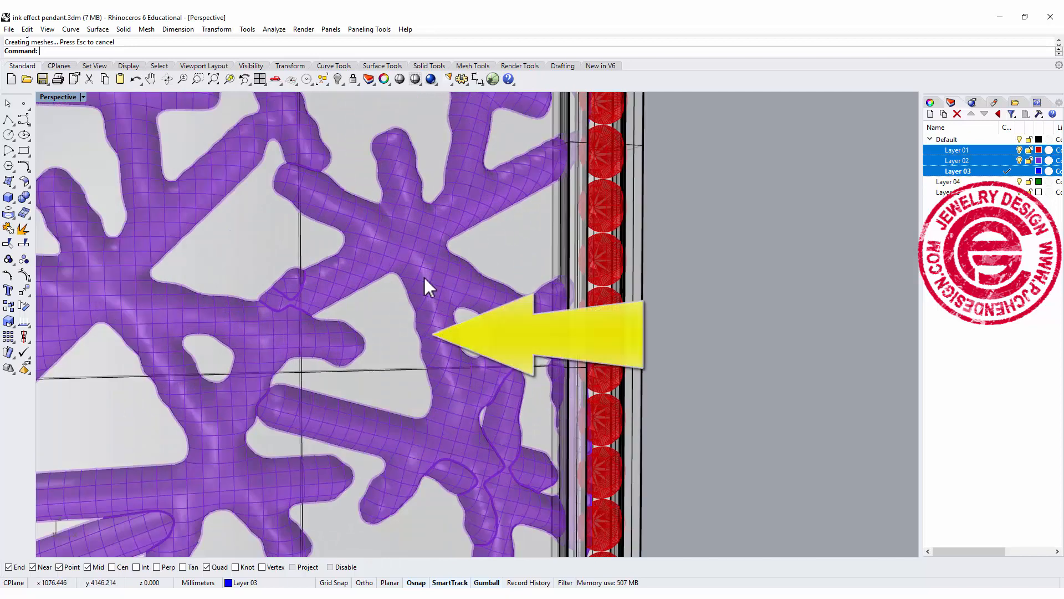
pyautogui.moveTo(418, 339)
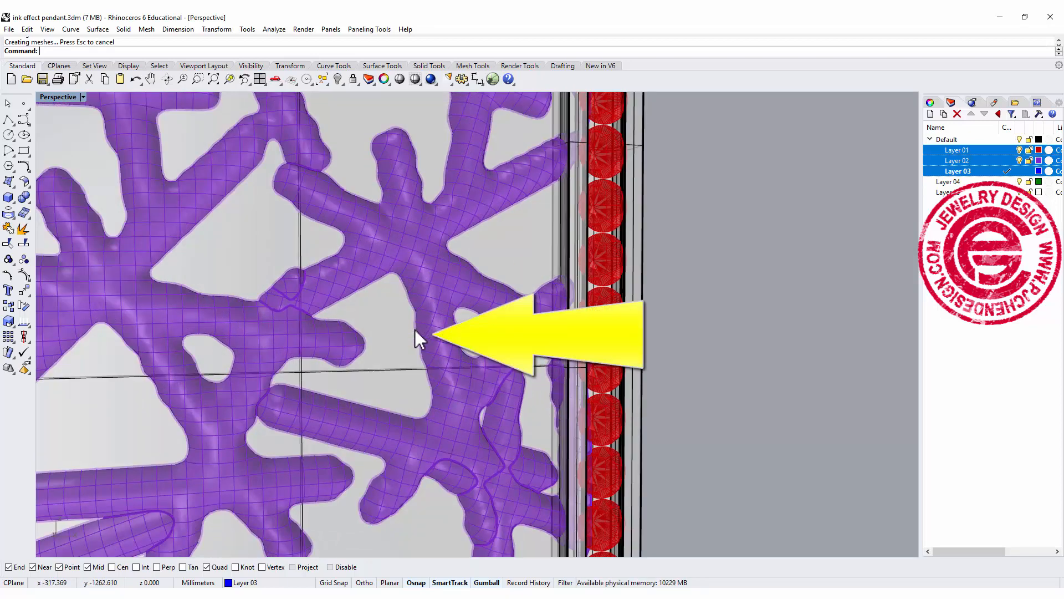
pyautogui.moveTo(400, 397)
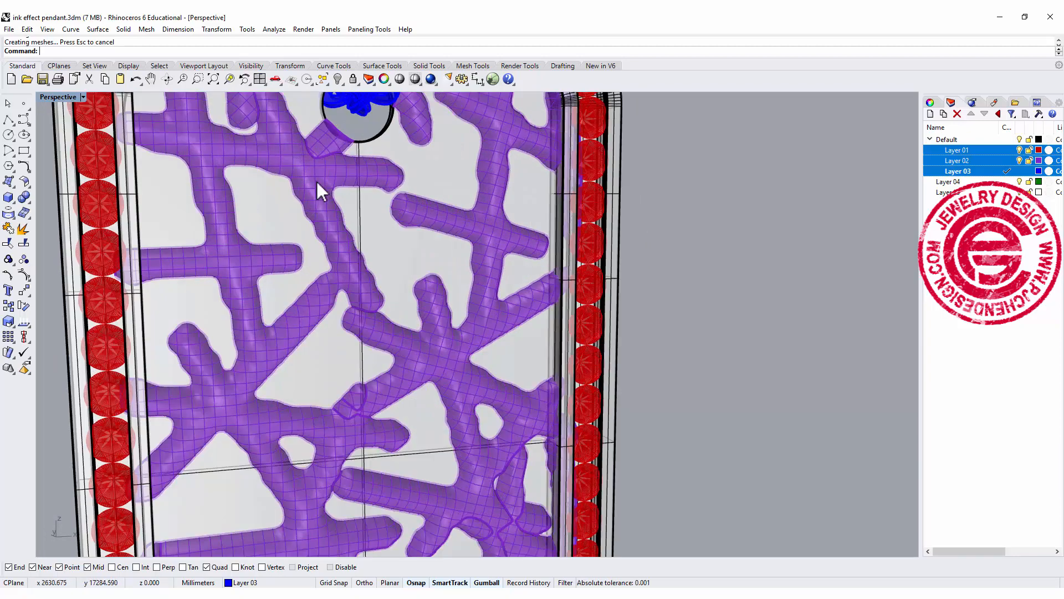
pyautogui.moveTo(349, 193)
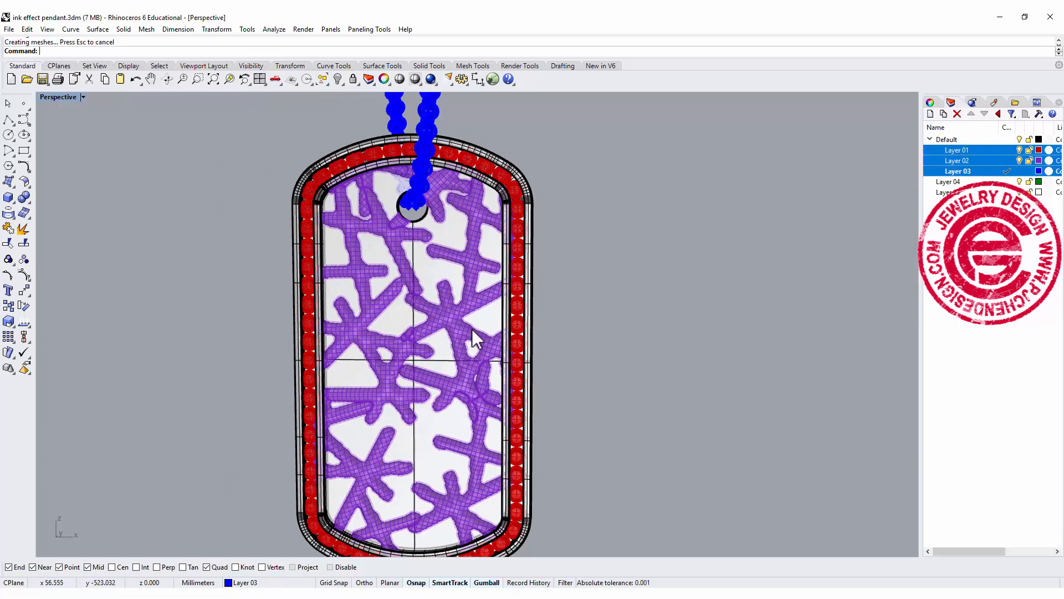
pyautogui.moveTo(496, 298)
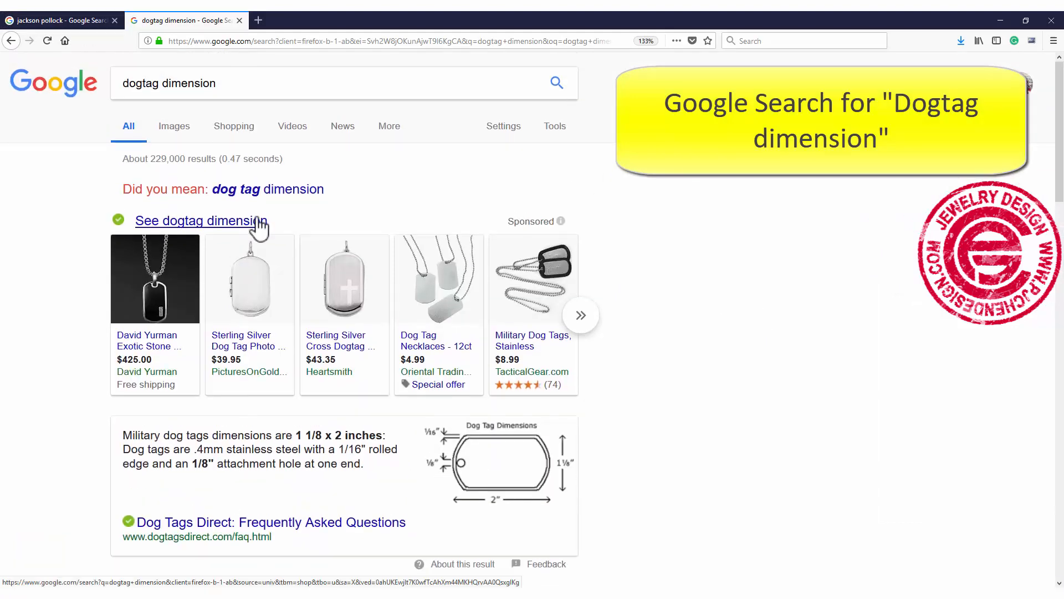
# Step: Scroll the Google results to the standard dog tag size, 1 1/8 by 2 inches
pyautogui.scroll(-3)
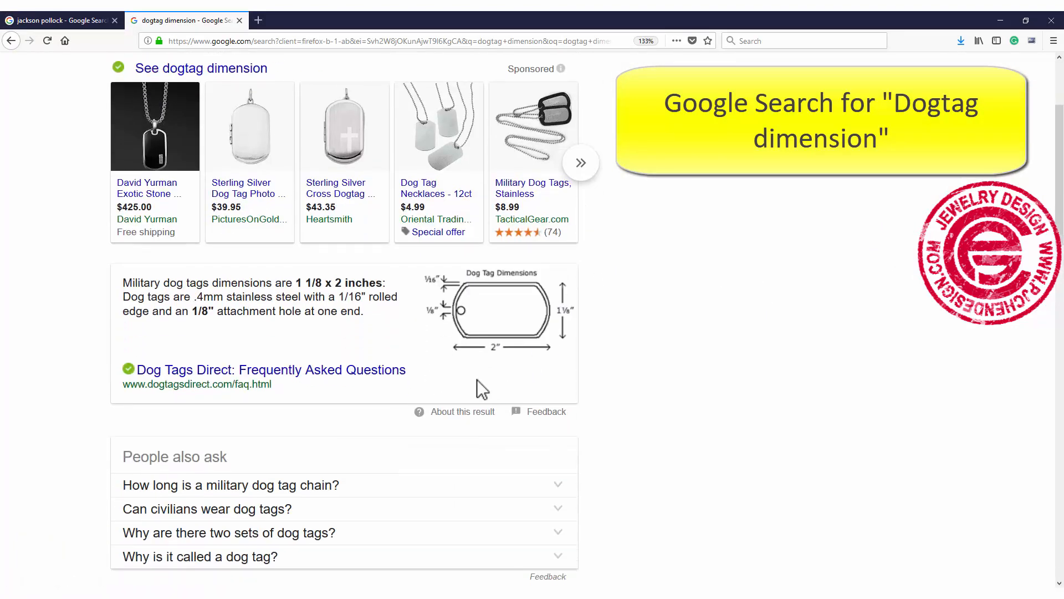
pyautogui.moveTo(483, 371)
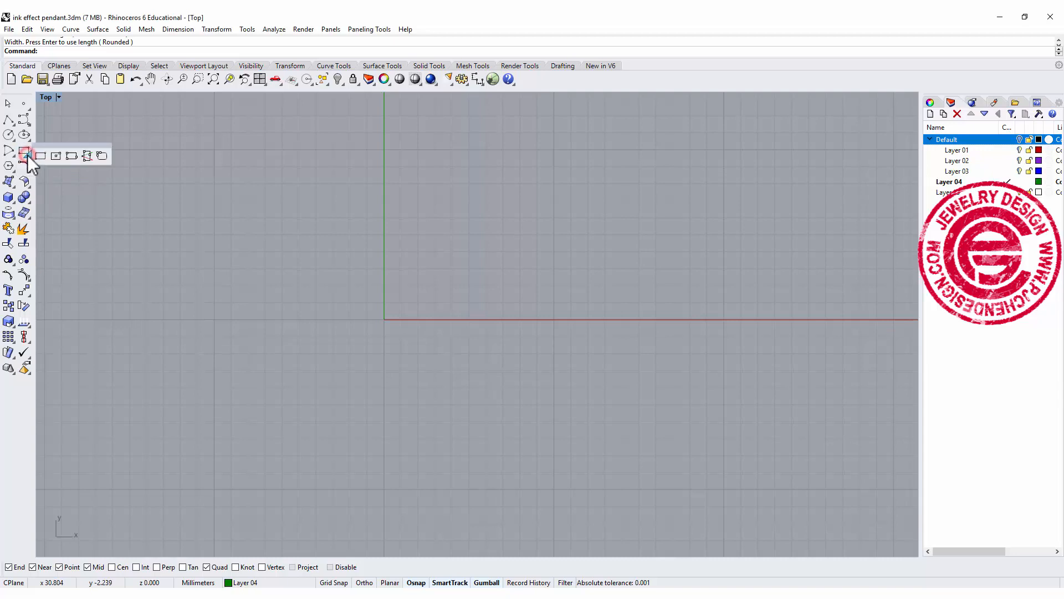
pyautogui.moveTo(57, 155)
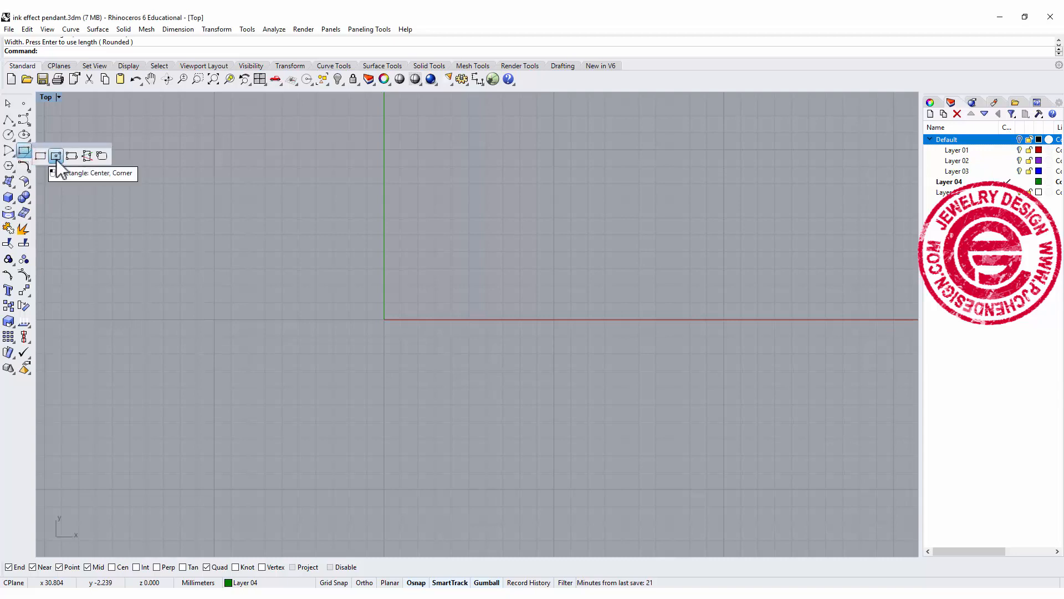
# Step: Draw a centre rectangle at the origin sized 1.125 by 2 inches for the tag
pyautogui.click(56, 155)
pyautogui.write('0')
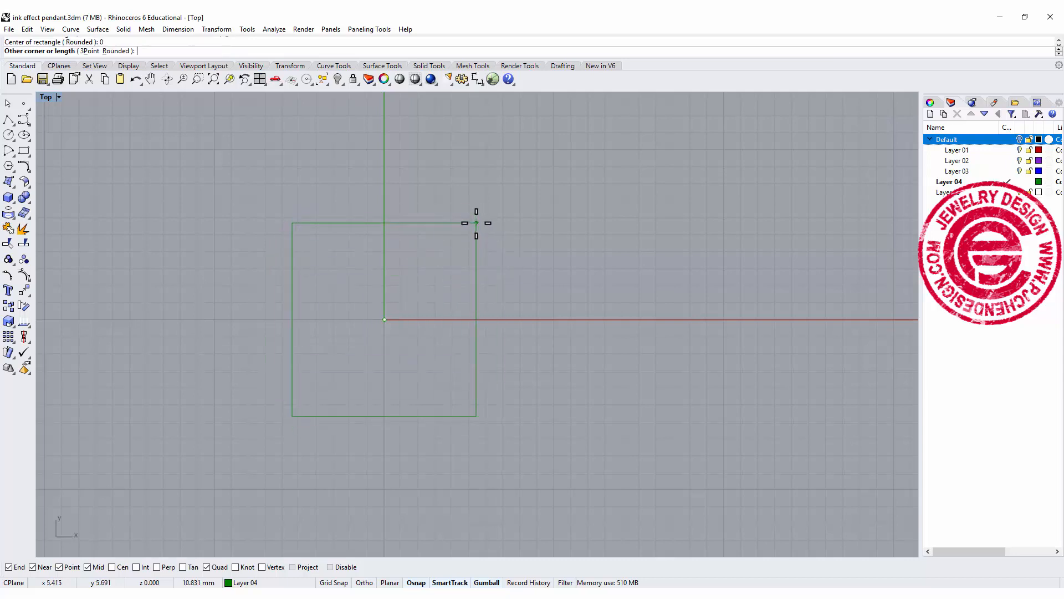
pyautogui.write('1.125"')
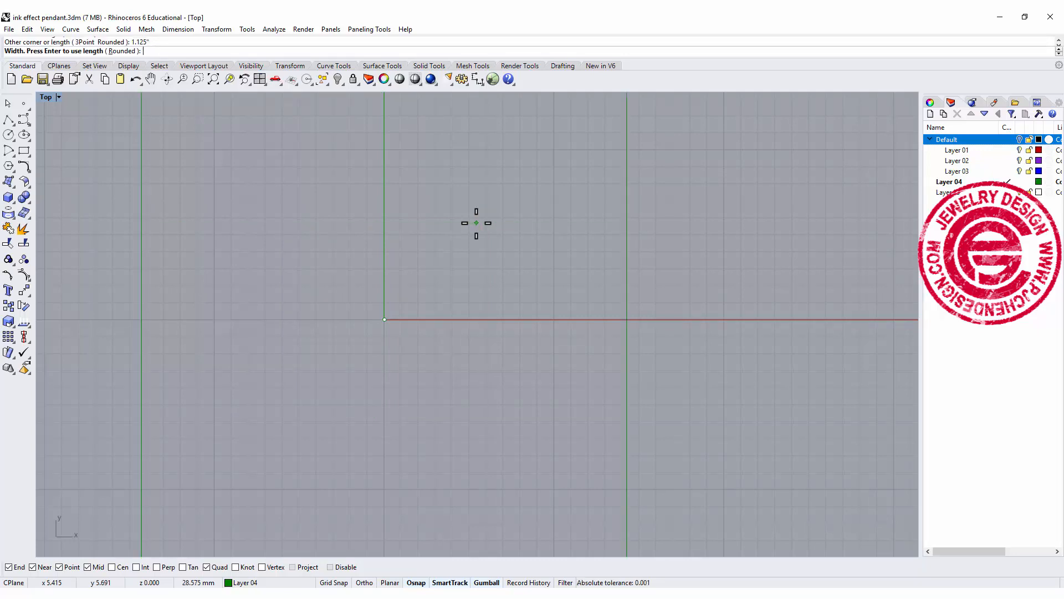
pyautogui.write('2')
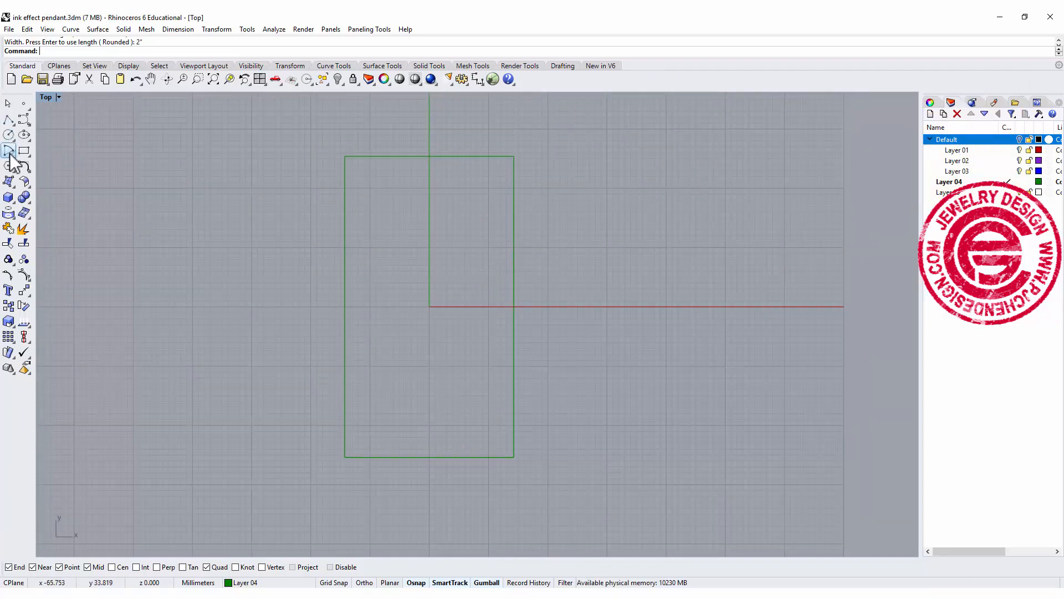
# Step: Arc the top end, mirror it to the bottom, and trim the corners into one closed outline
pyautogui.click(9, 134)
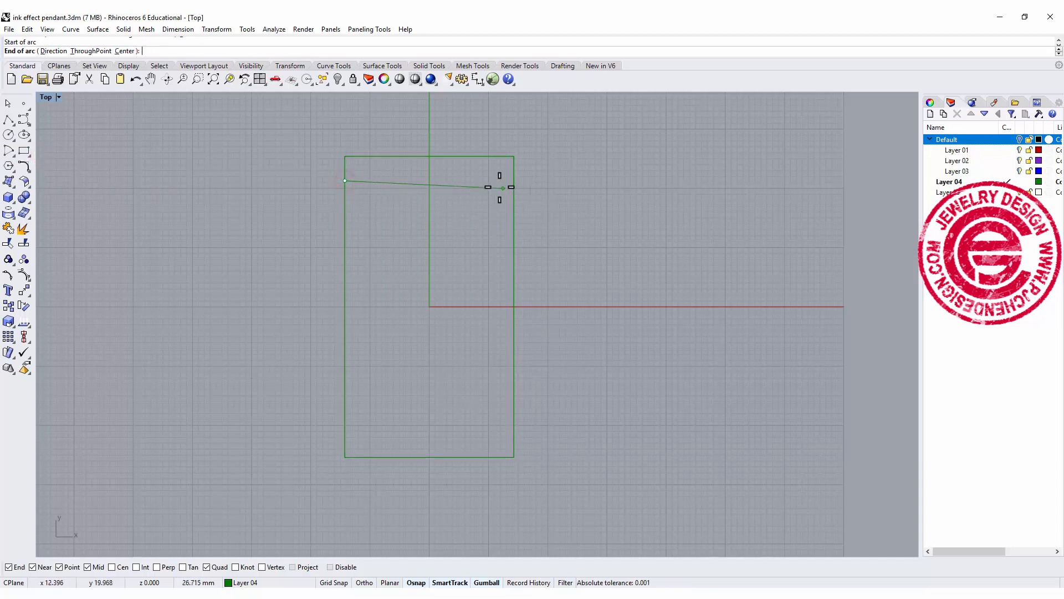
pyautogui.click(514, 185)
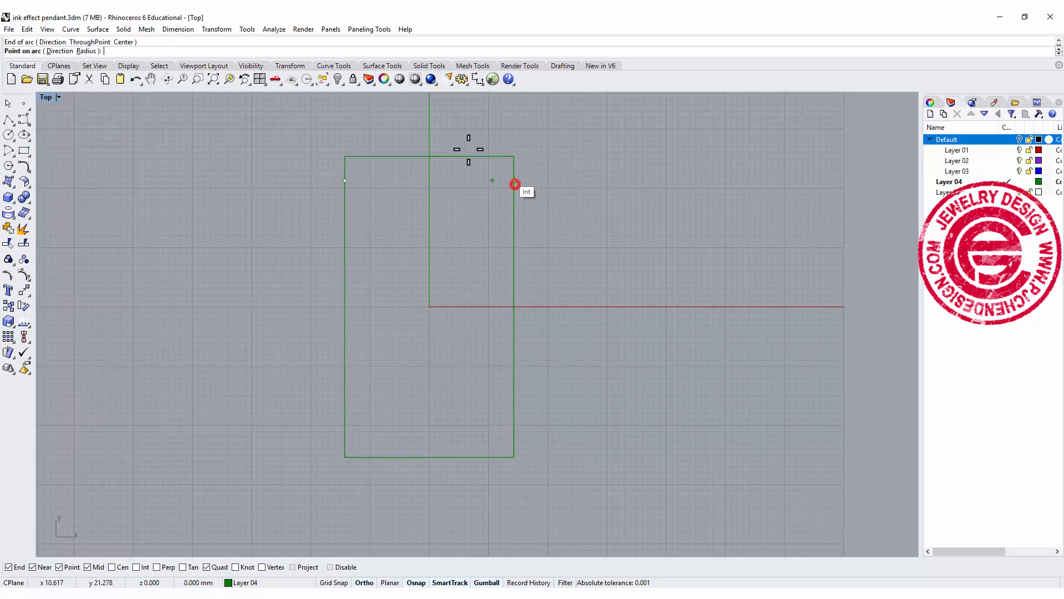
pyautogui.click(515, 185)
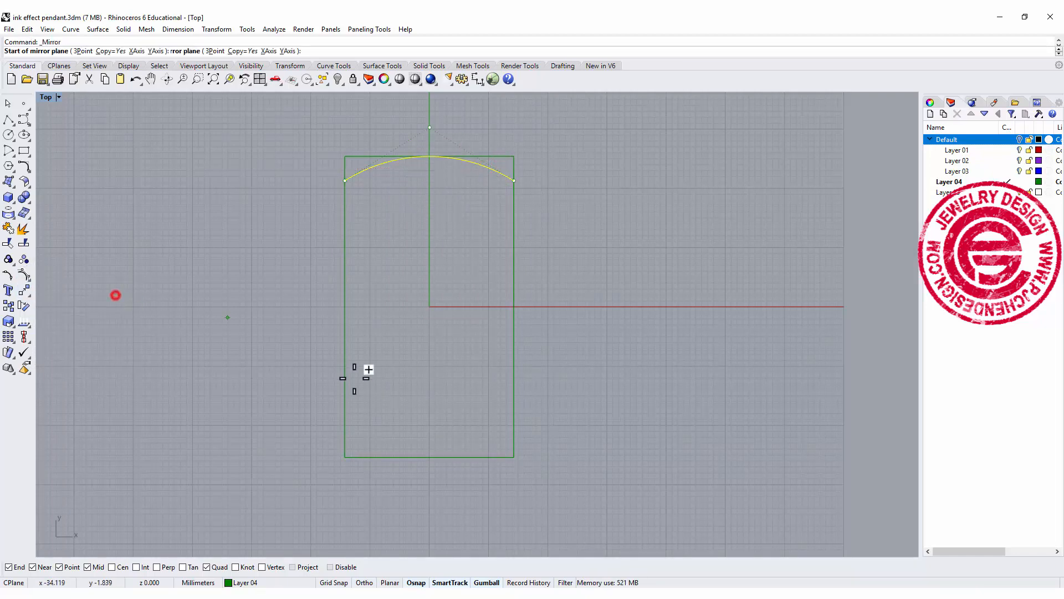
pyautogui.click(345, 306)
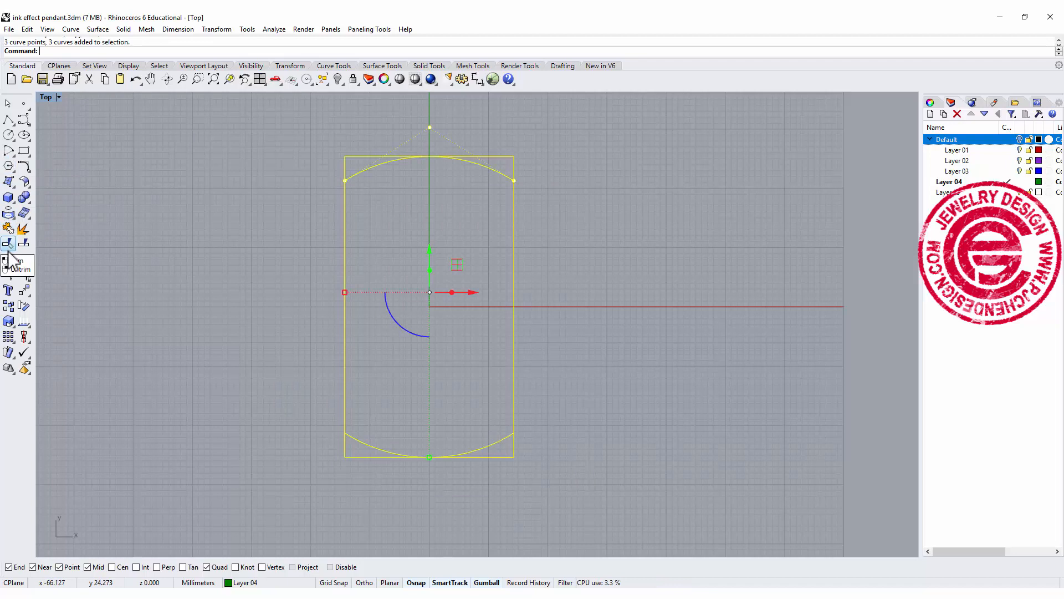
pyautogui.click(10, 242)
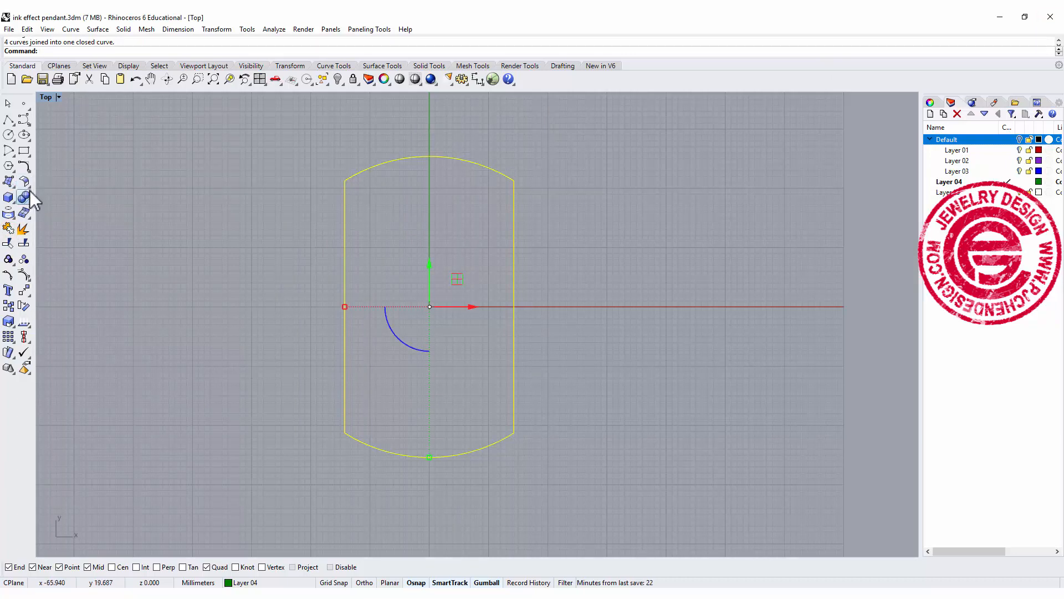
# Step: Fillet the dog-tag outline's corners with a 5 mm radius
pyautogui.click(10, 165)
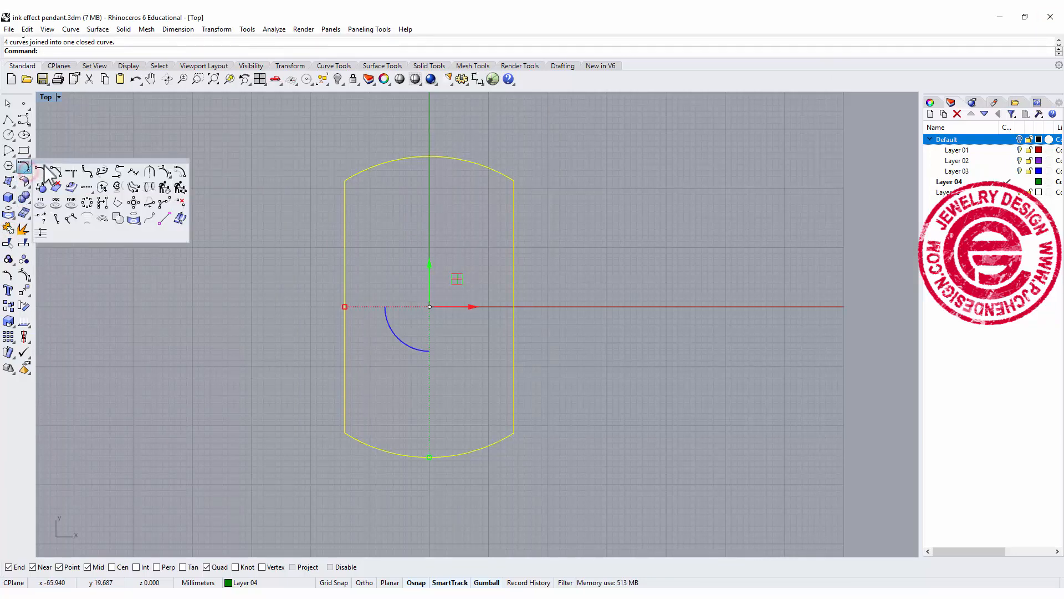
pyautogui.moveTo(86, 171)
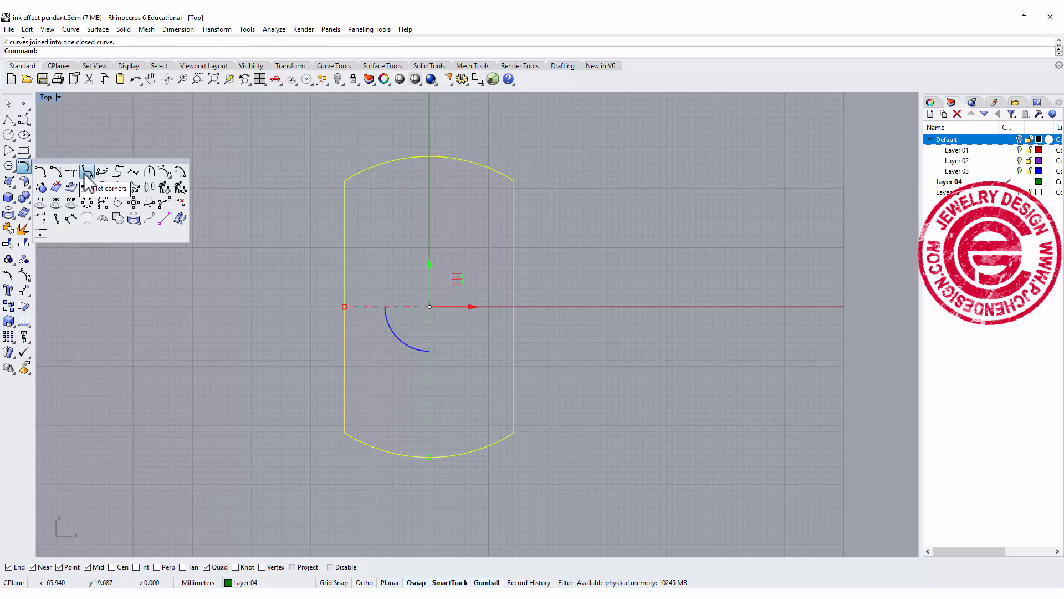
pyautogui.click(87, 170)
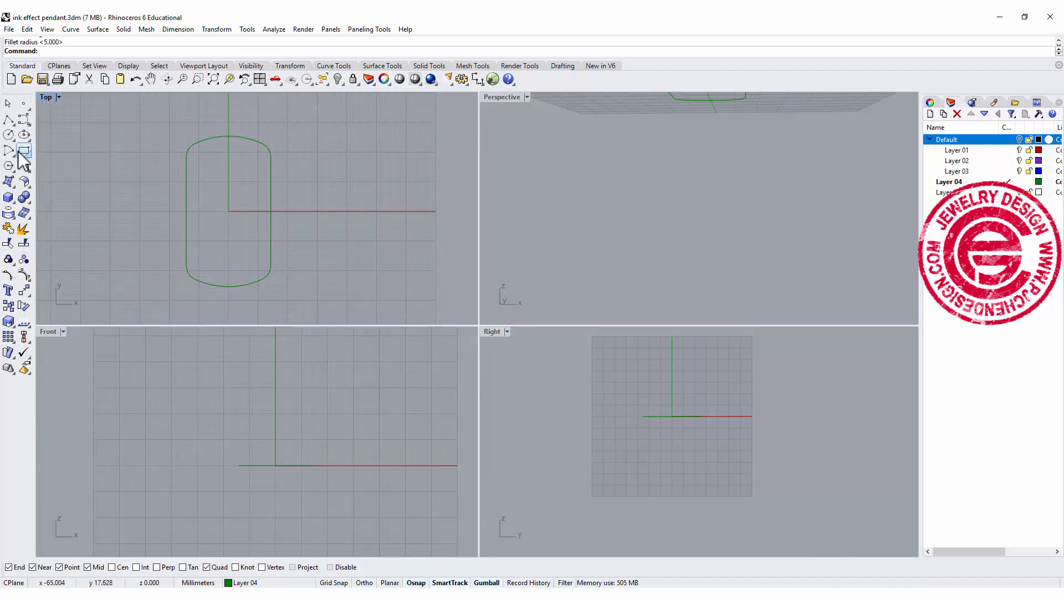
# Step: Draw a 4x4 square from the origin in Front view and copy it upward above the original
pyautogui.click(9, 150)
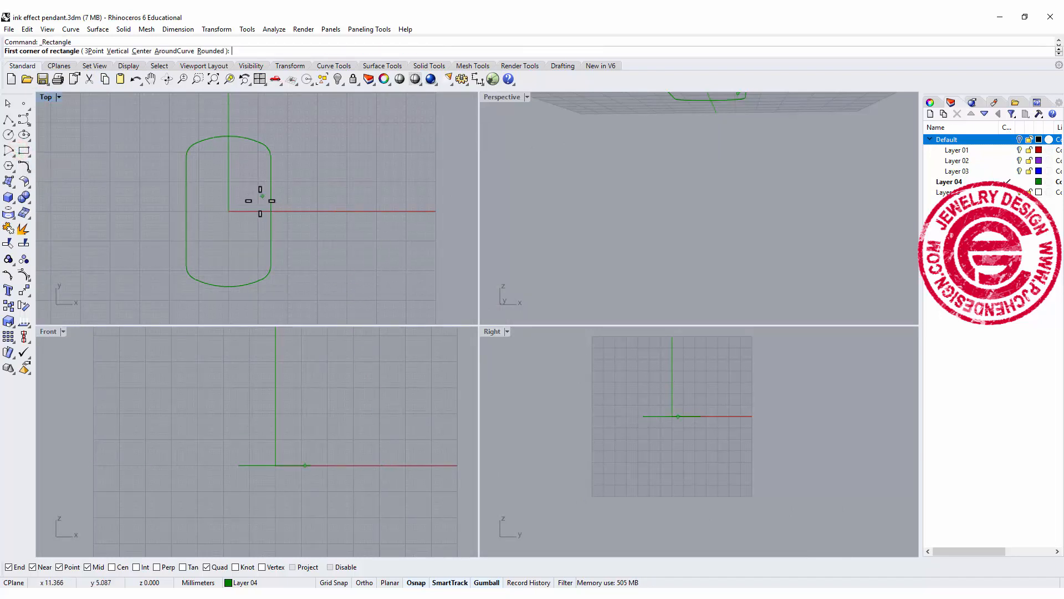
pyautogui.click(270, 213)
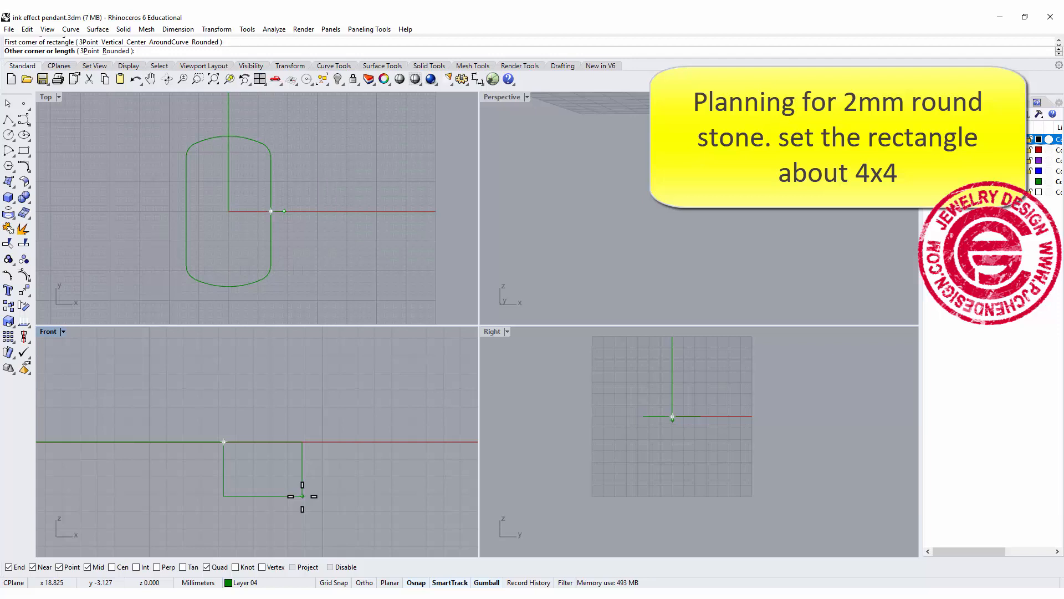
pyautogui.write('4')
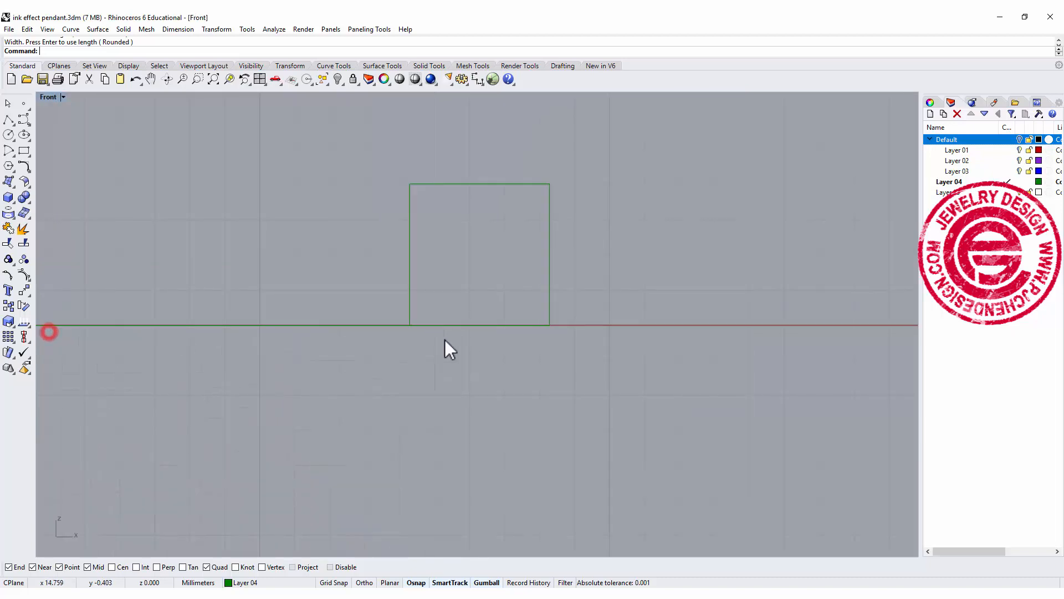
pyautogui.click(494, 263)
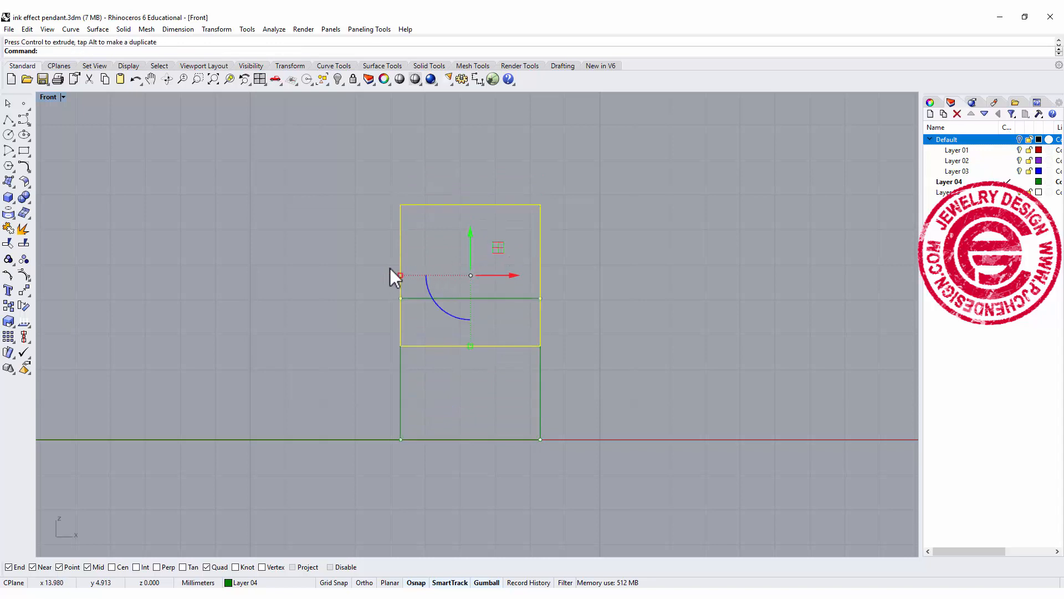
pyautogui.moveTo(400, 275); pyautogui.dragTo(425, 275)
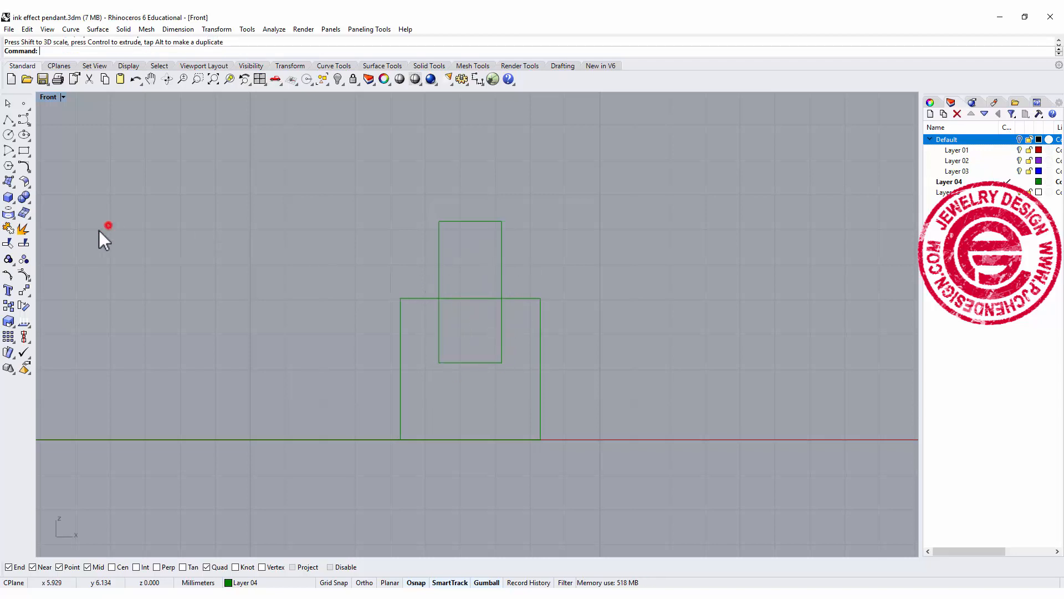
# Step: Trim the overlapping squares against each other to form the notched profile
pyautogui.click(8, 243)
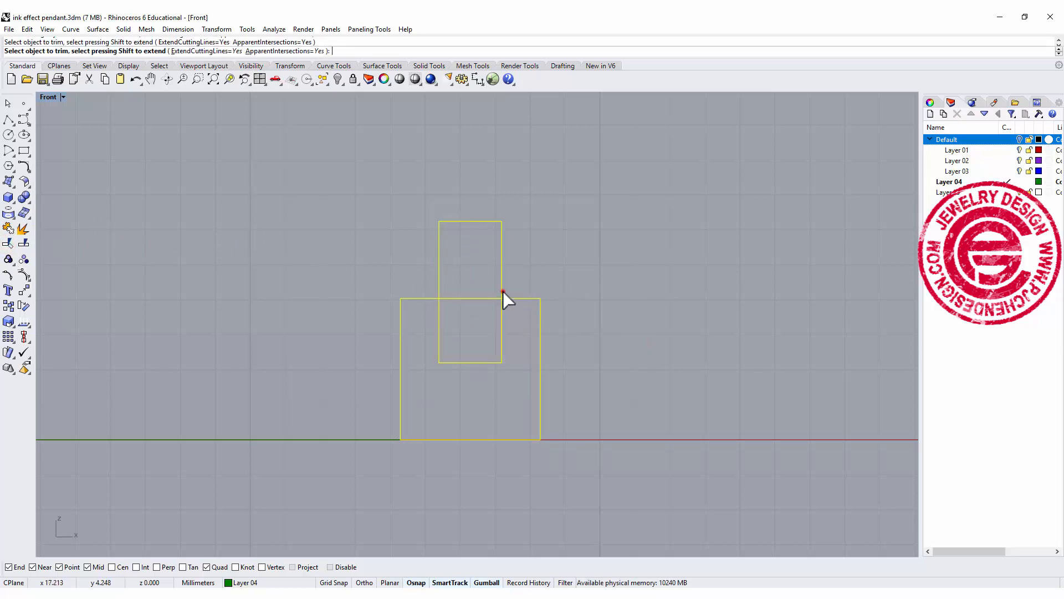
pyautogui.click(502, 293)
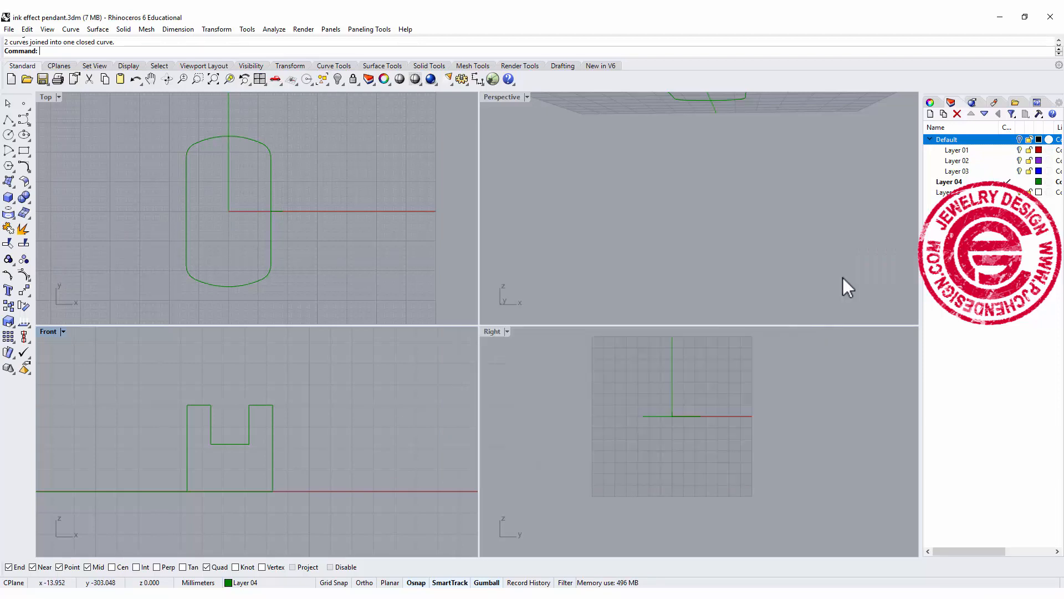
pyautogui.moveTo(576, 175)
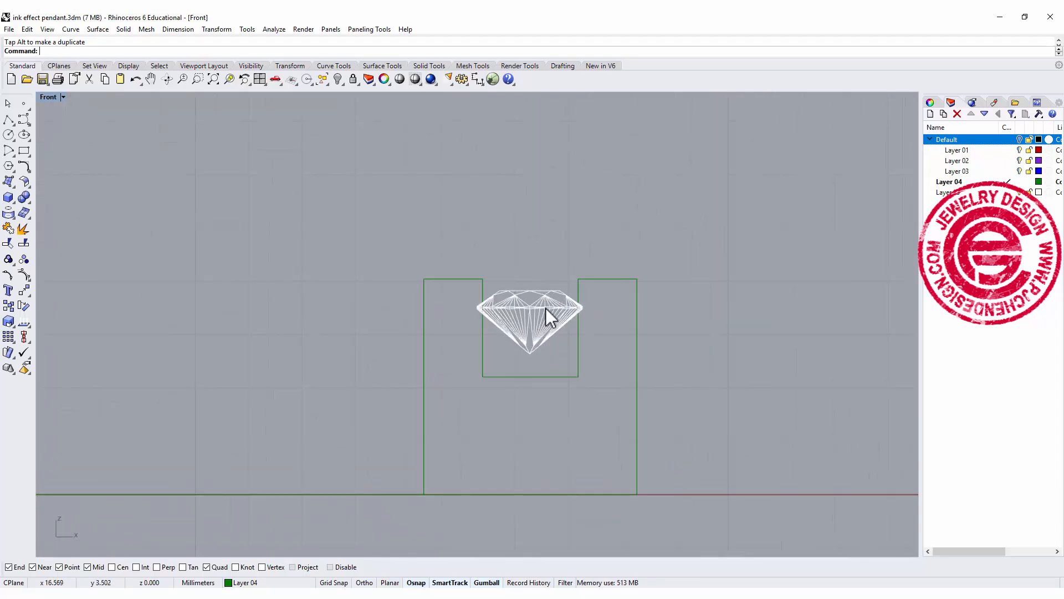
pyautogui.moveTo(513, 380)
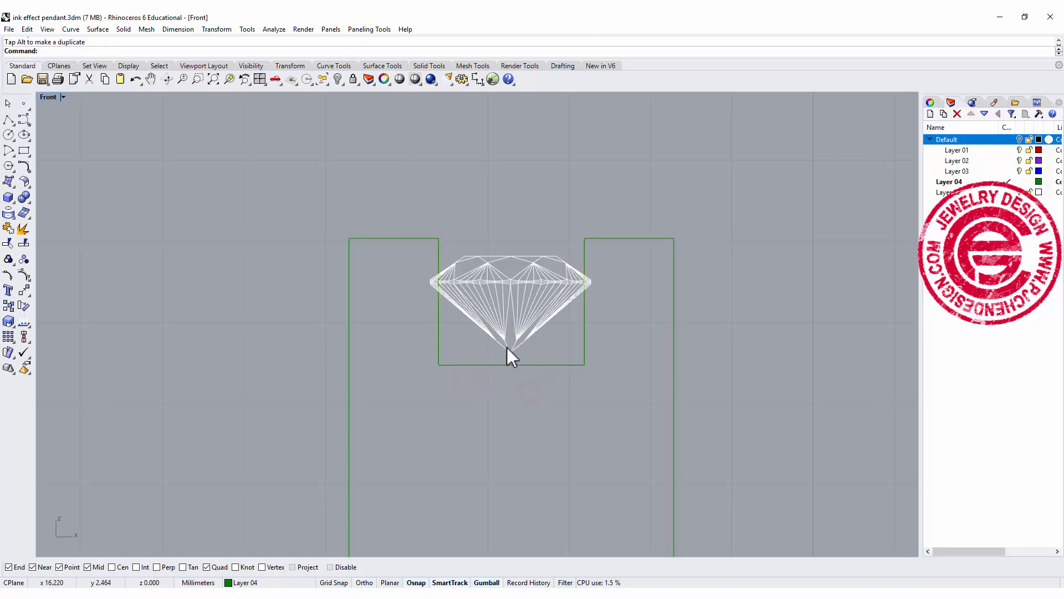
pyautogui.moveTo(527, 329)
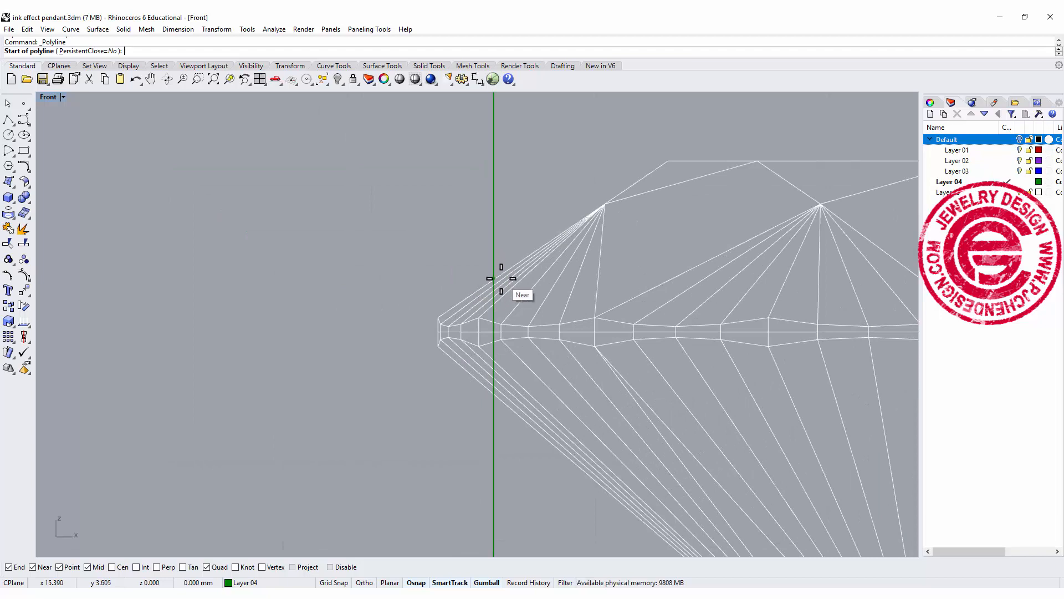
# Step: Draw the V seat notch from the stone's girdle onto the channel walls and select the profile pieces
pyautogui.click(501, 279)
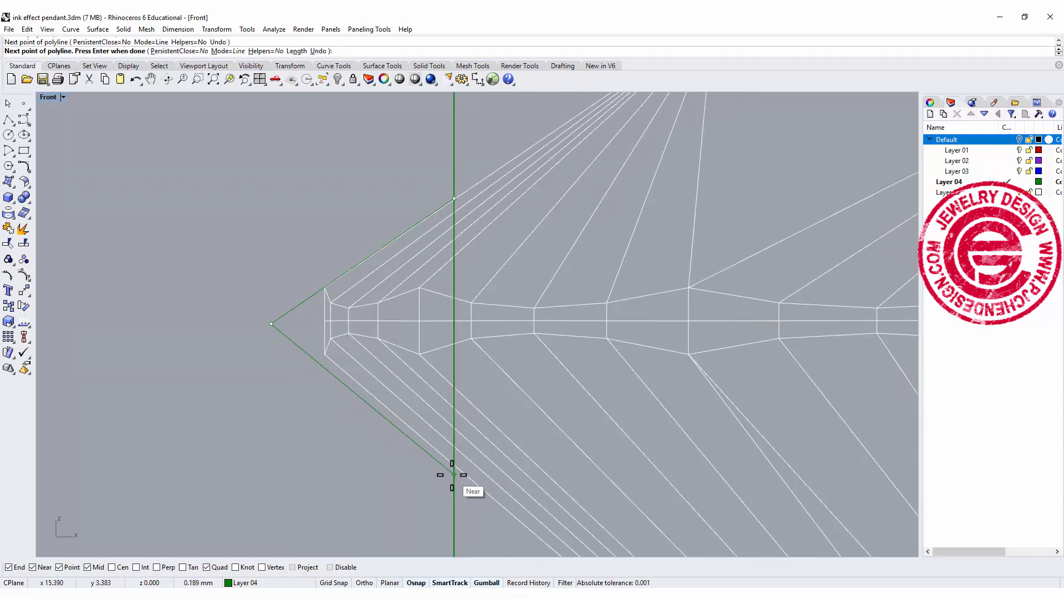
pyautogui.click(274, 321)
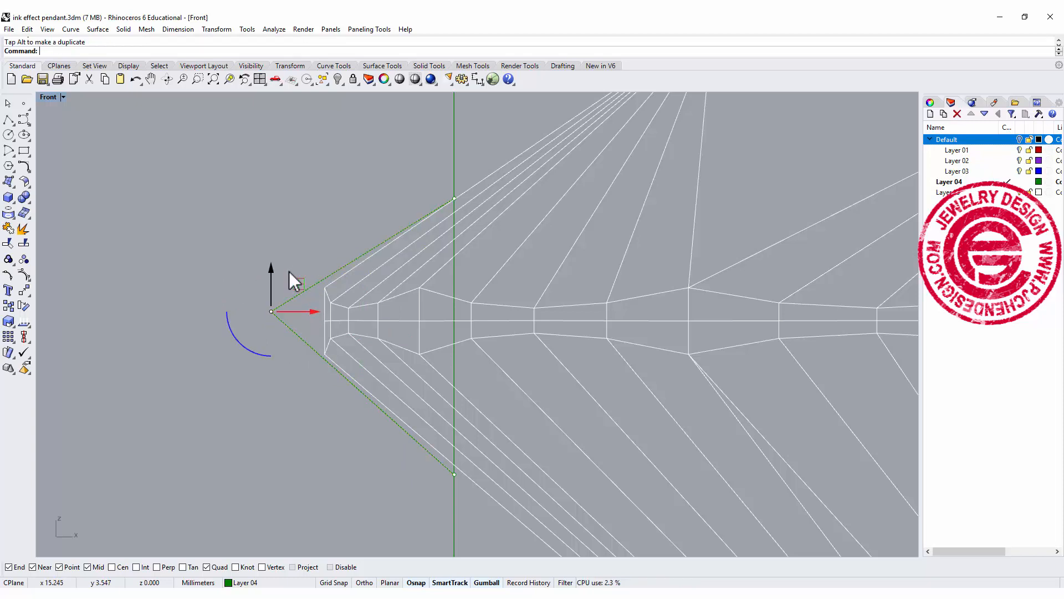
pyautogui.click(454, 475)
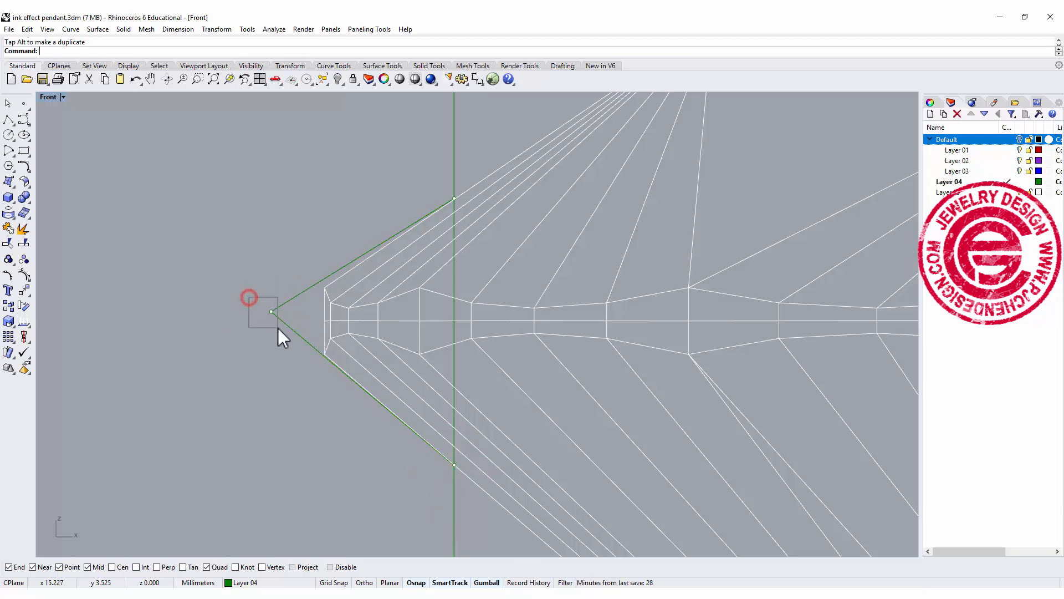
pyautogui.click(273, 312)
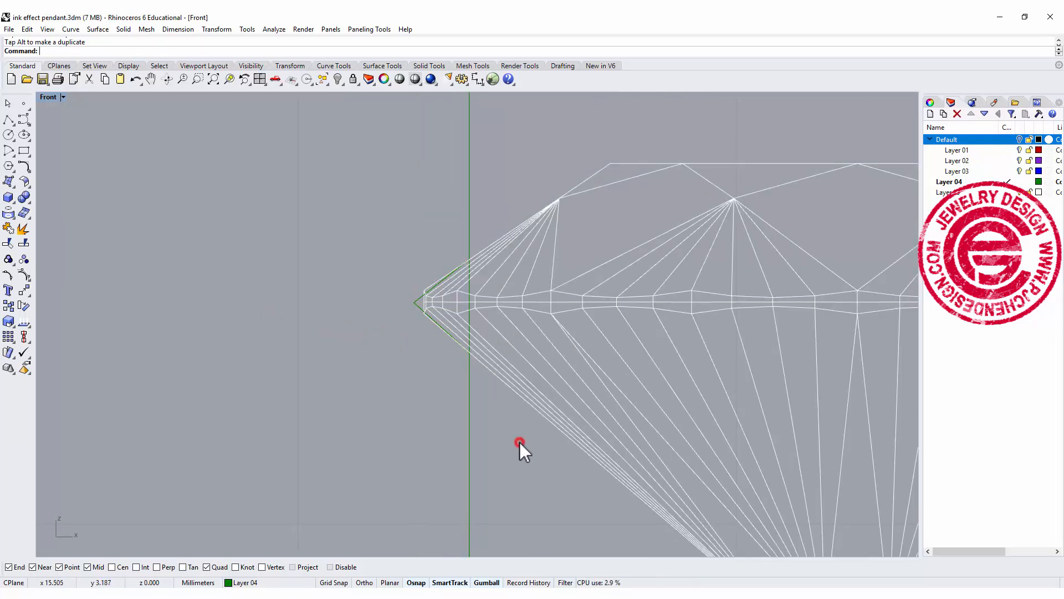
pyautogui.click(519, 445)
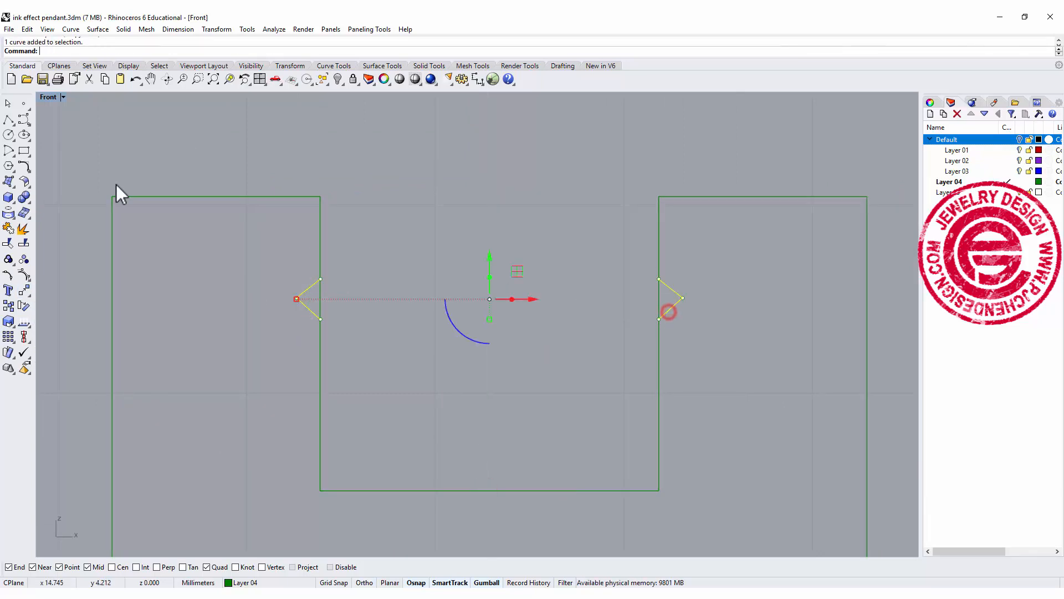
pyautogui.click(320, 301)
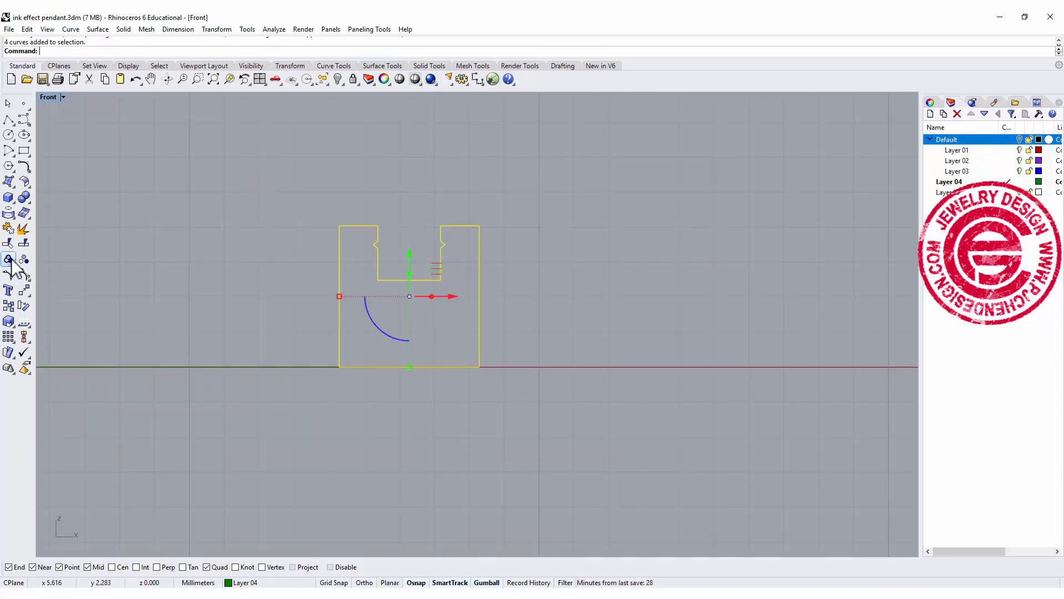
pyautogui.moveTo(8, 259)
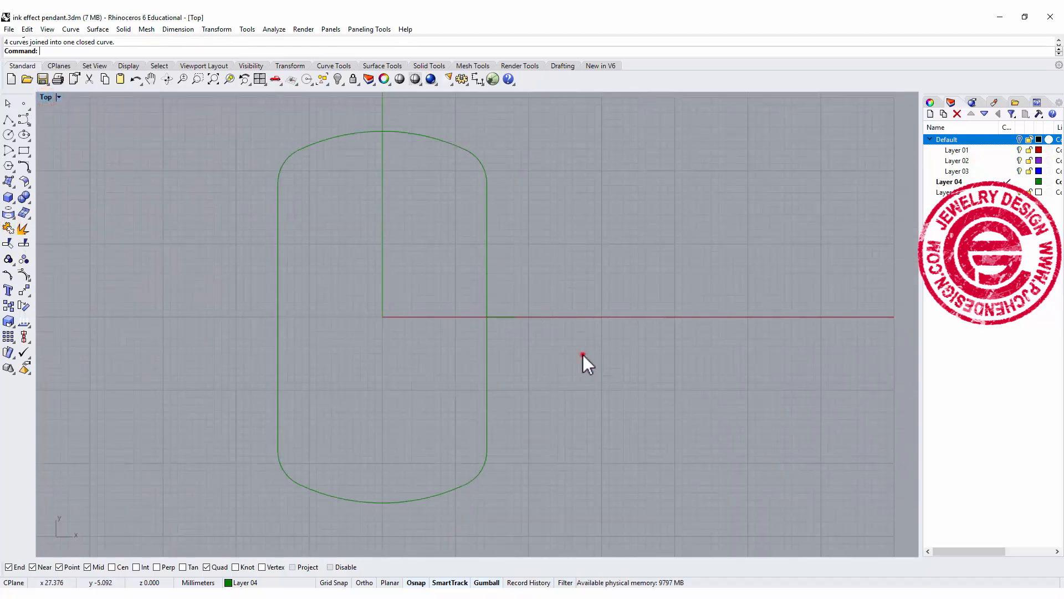
pyautogui.moveTo(123, 29)
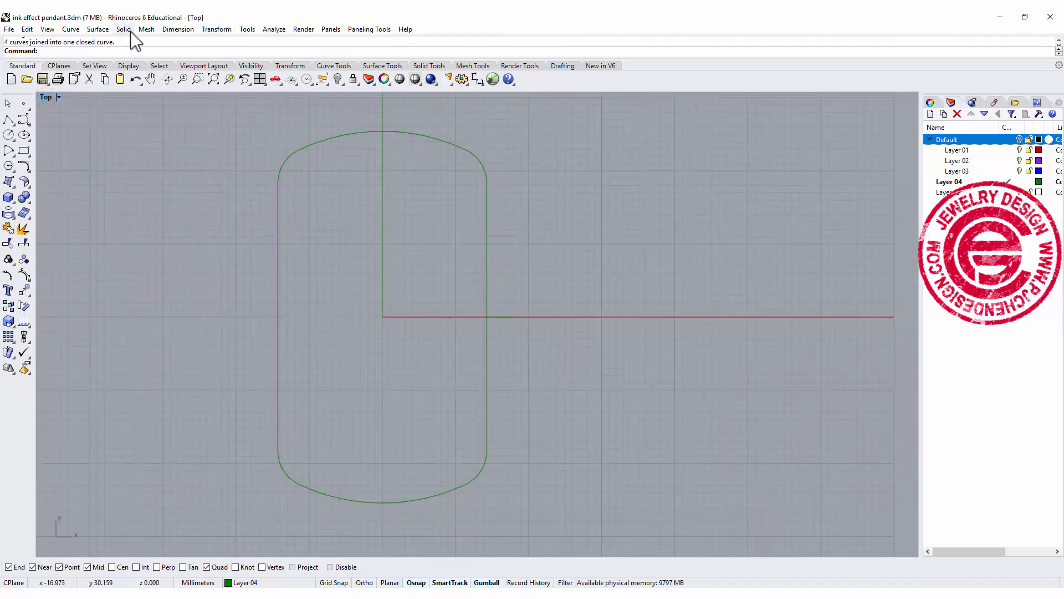
# Step: Sweep the notched channel profile along the rounded dog-tag outline with Sweep 1 Rail
pyautogui.click(98, 28)
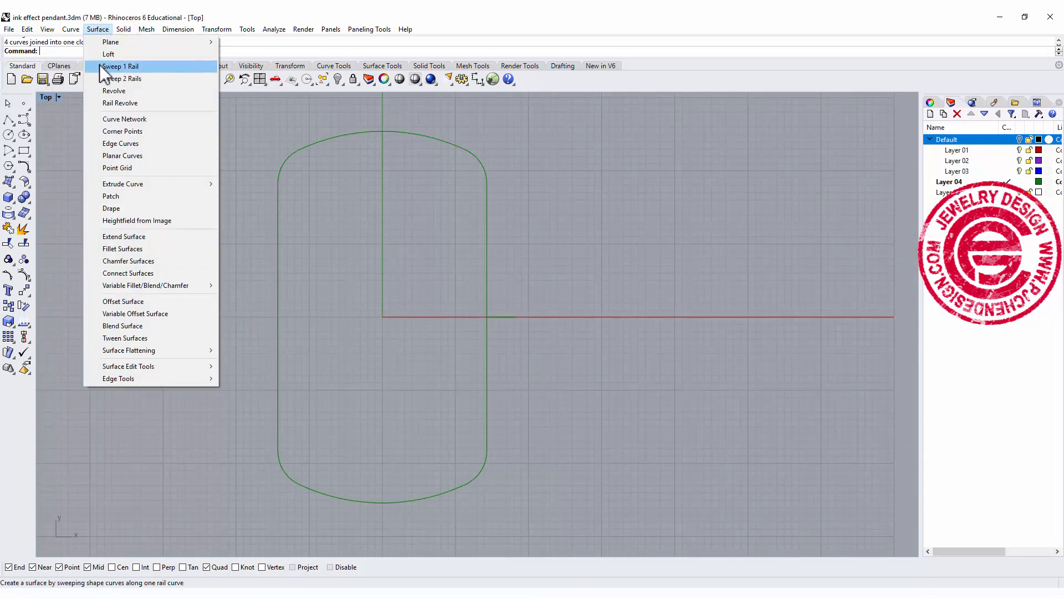
pyautogui.click(120, 66)
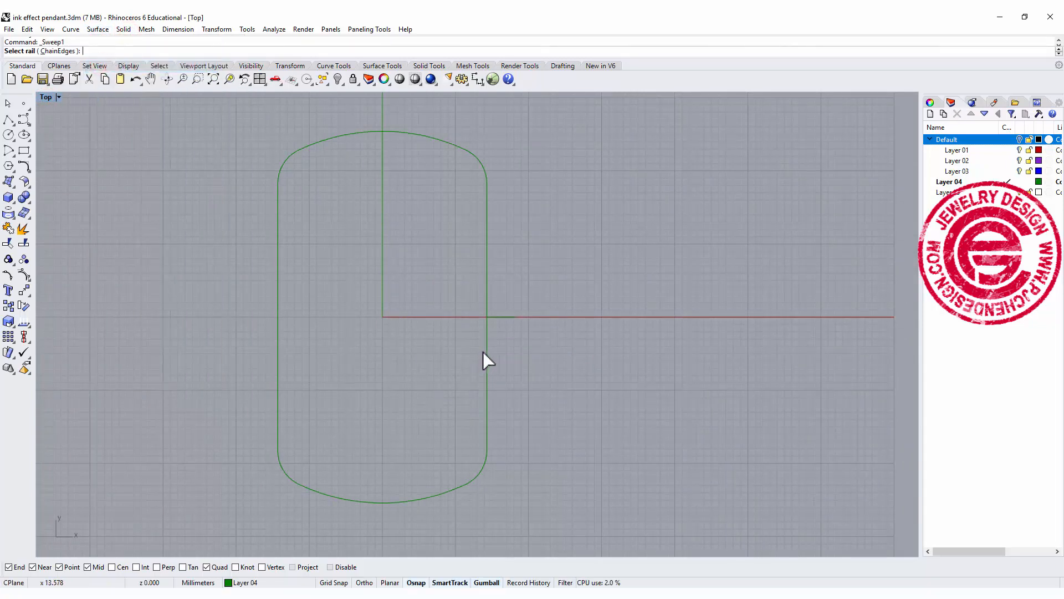
pyautogui.click(487, 320)
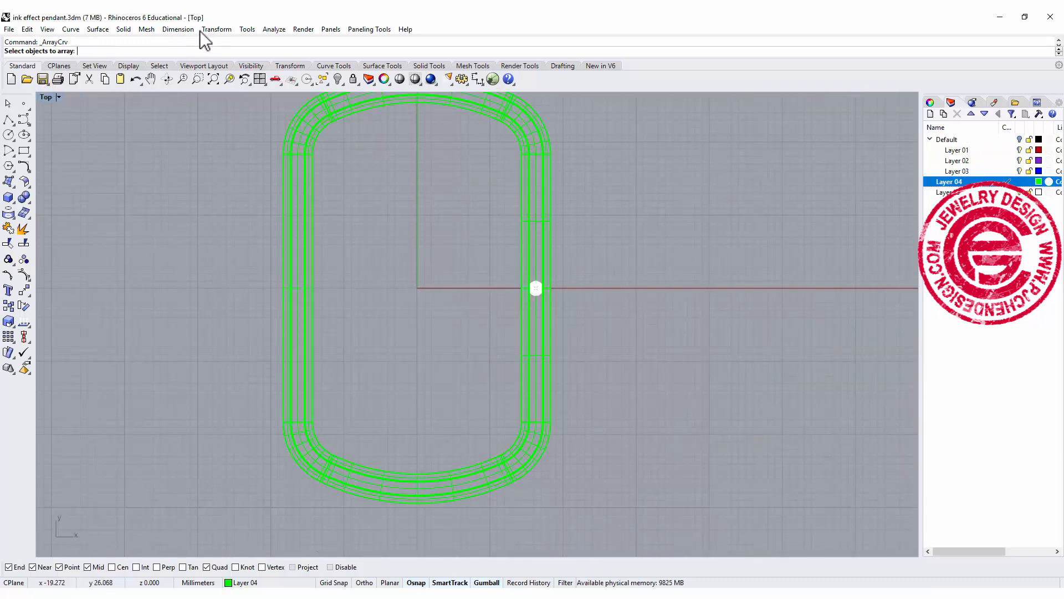
# Step: Array 70 copies of the stone along the channel path curve with ArrayCrv
pyautogui.click(177, 29)
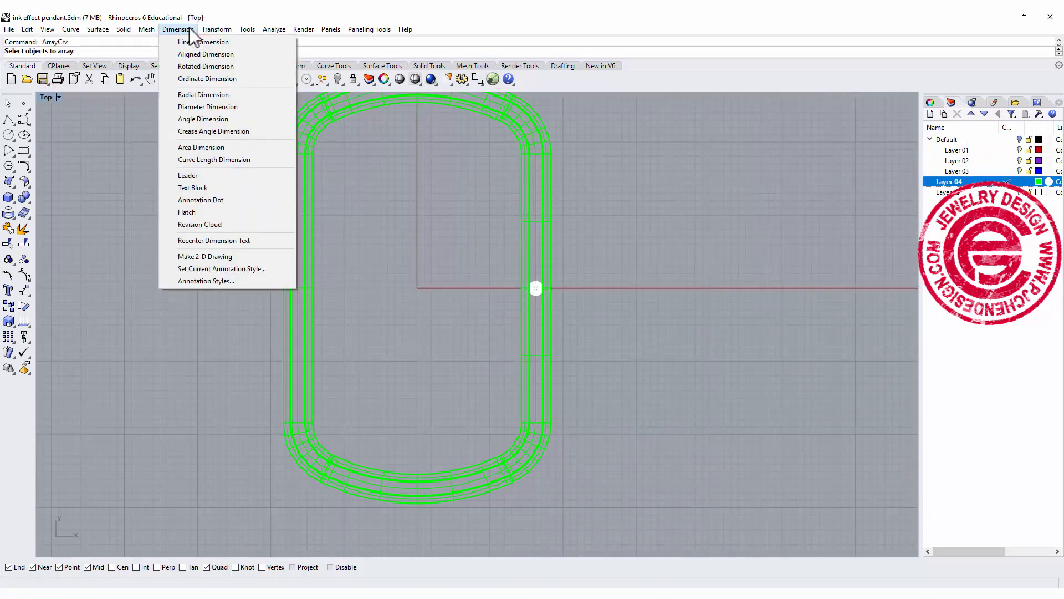
pyautogui.click(216, 29)
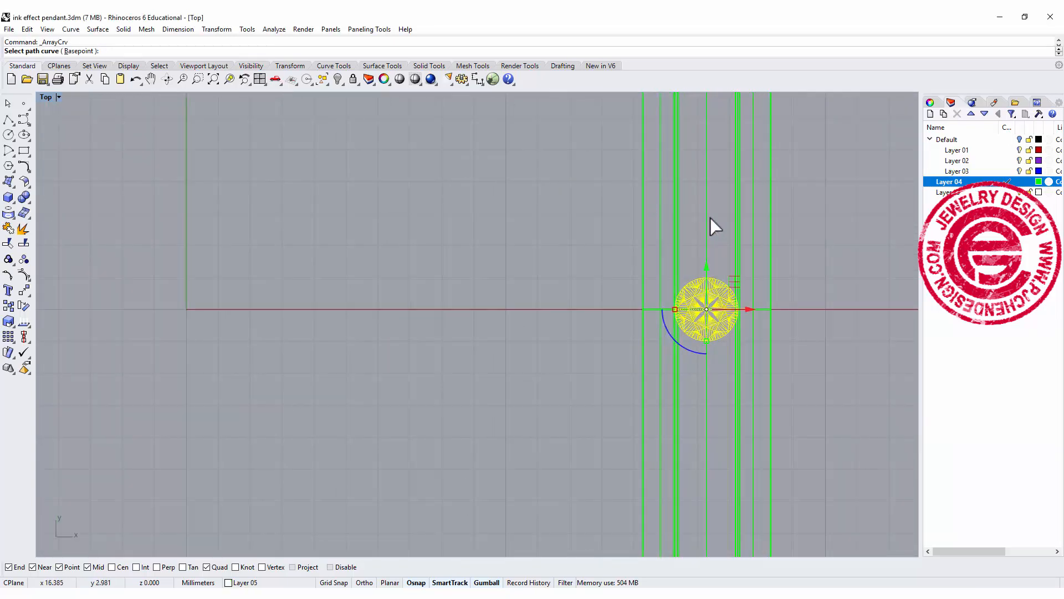
pyautogui.moveTo(643, 265)
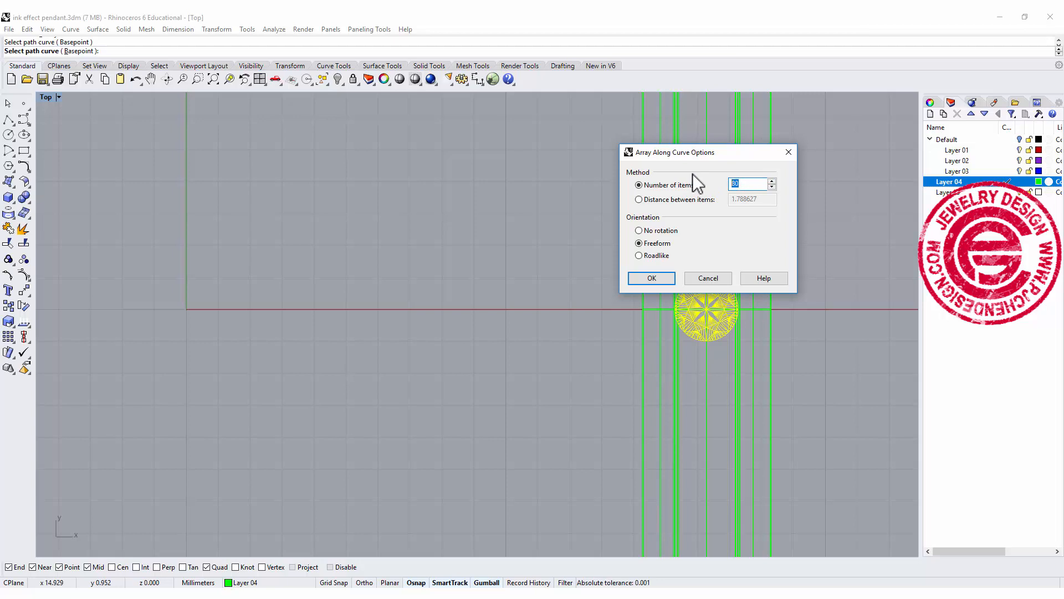
pyautogui.write('70')
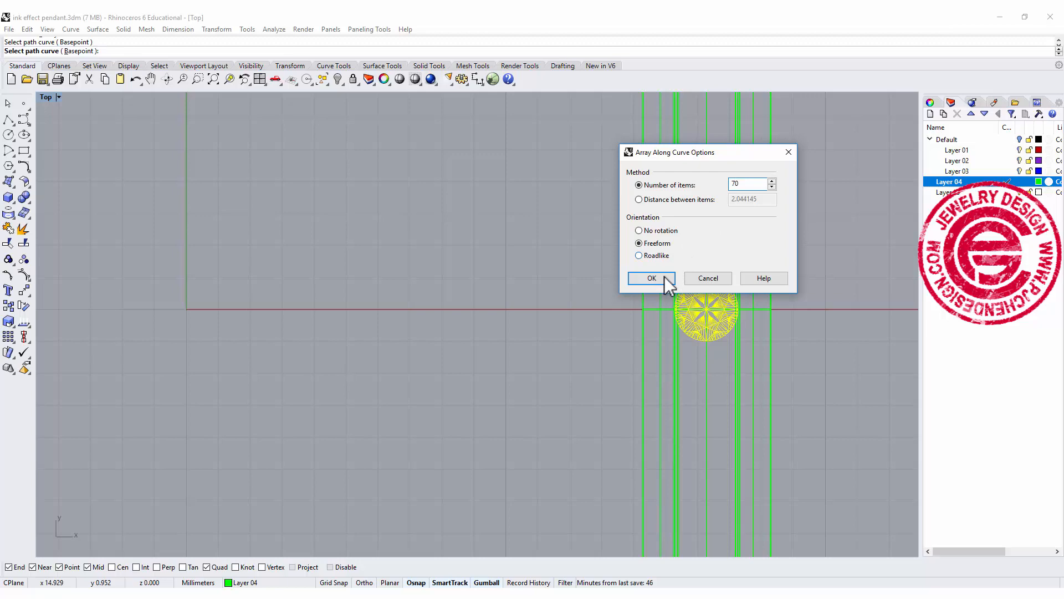
pyautogui.click(651, 279)
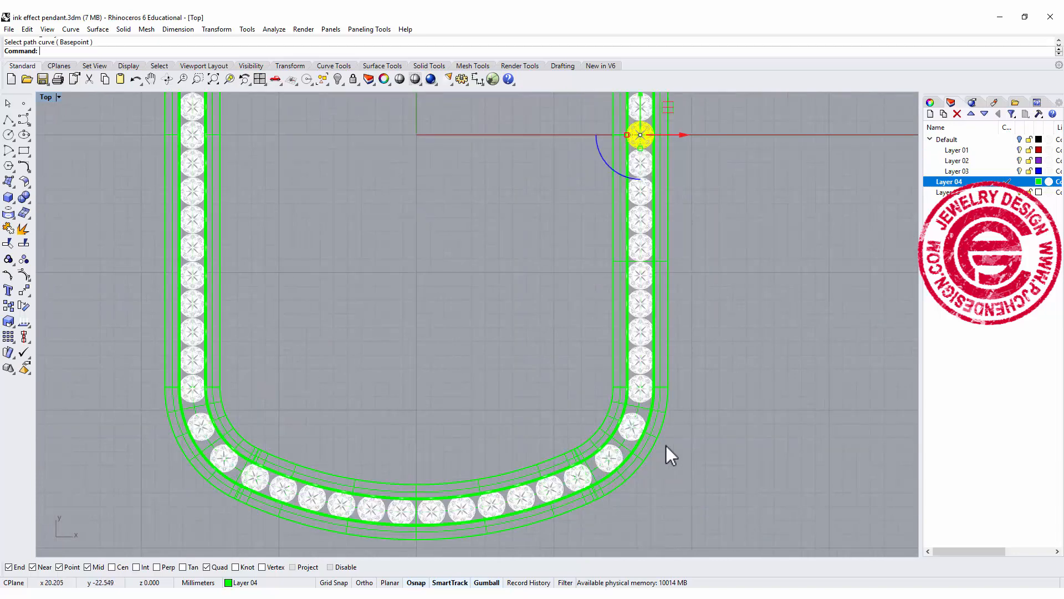
pyautogui.moveTo(635, 438)
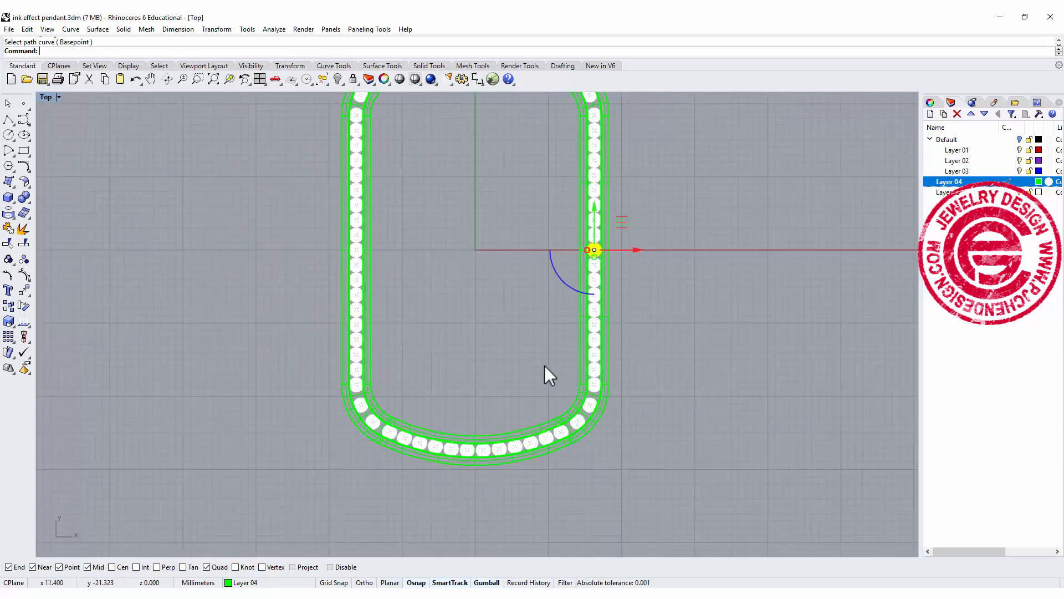
pyautogui.scroll(-3)
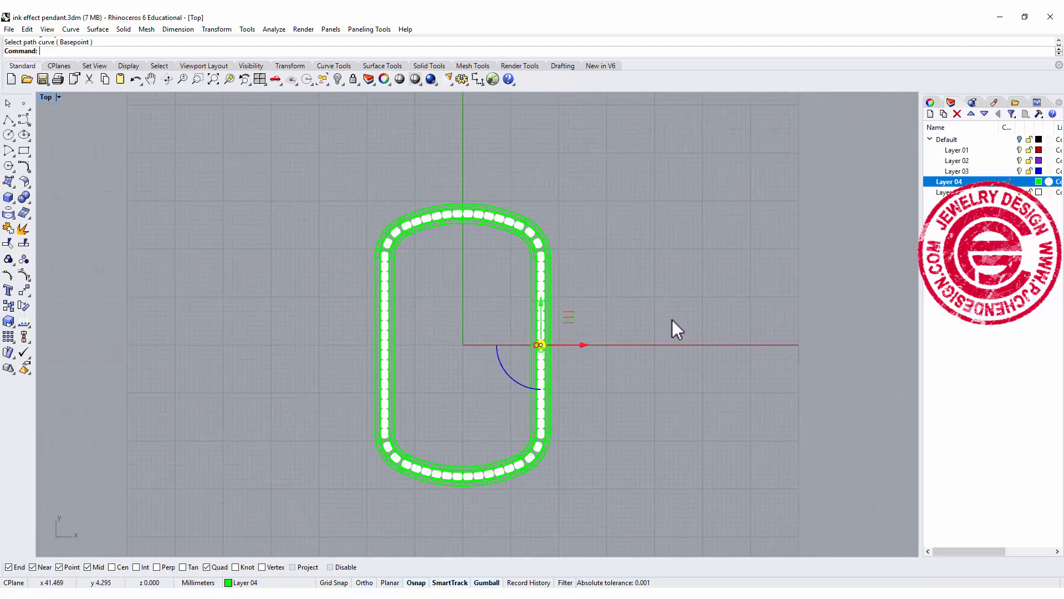
pyautogui.moveTo(713, 211)
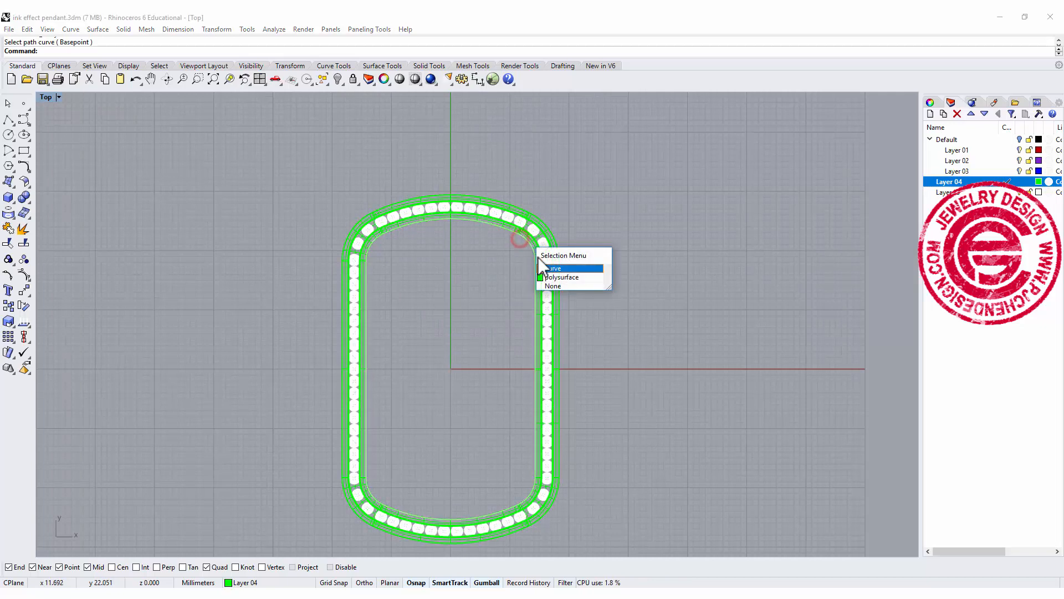
# Step: Extrude the outline curve into a solid plate forming the tag body
pyautogui.click(556, 267)
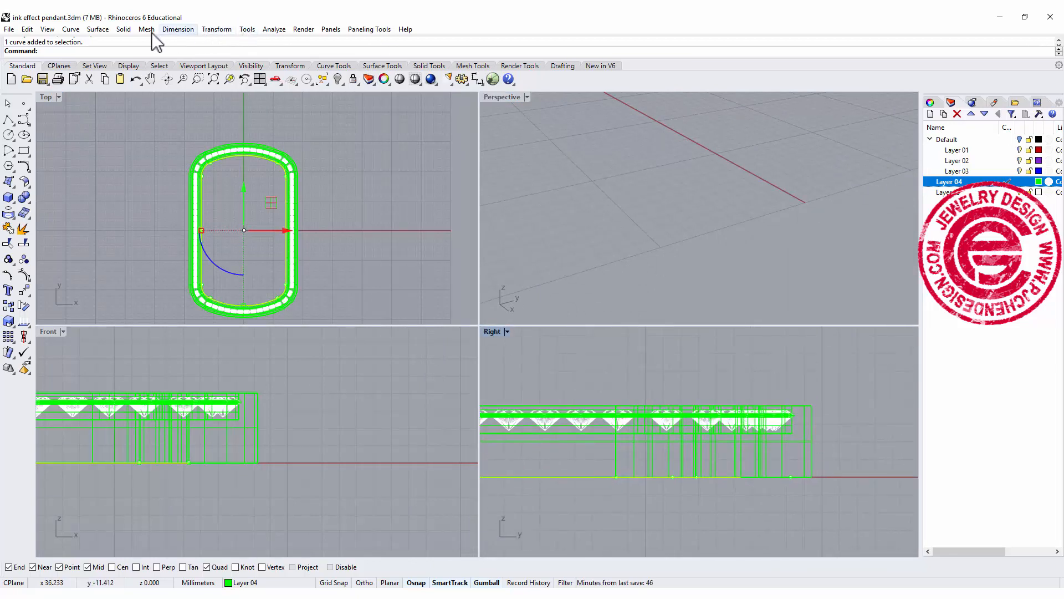
pyautogui.click(123, 29)
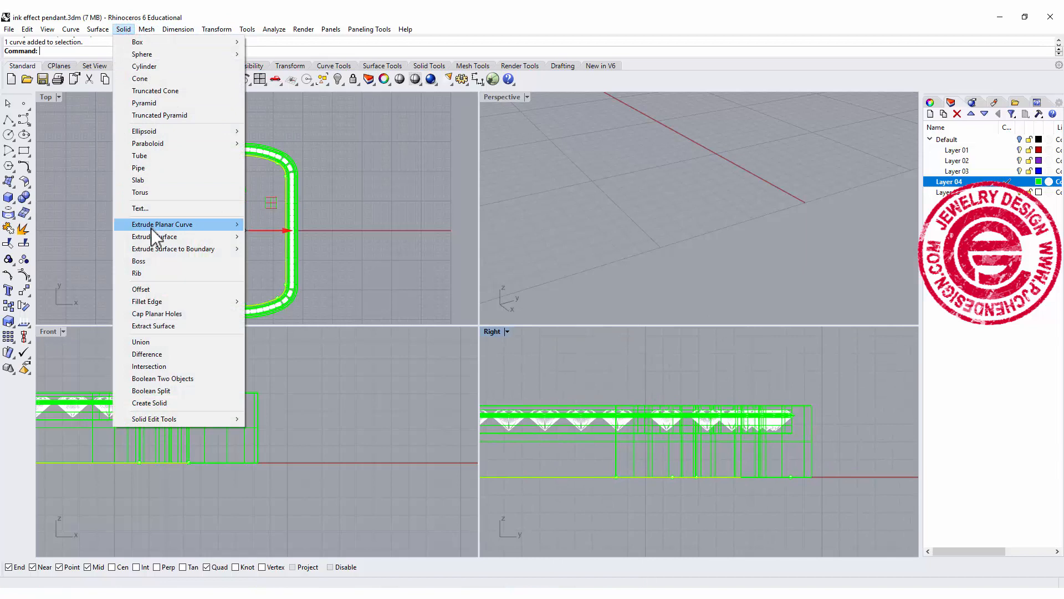
pyautogui.click(162, 224)
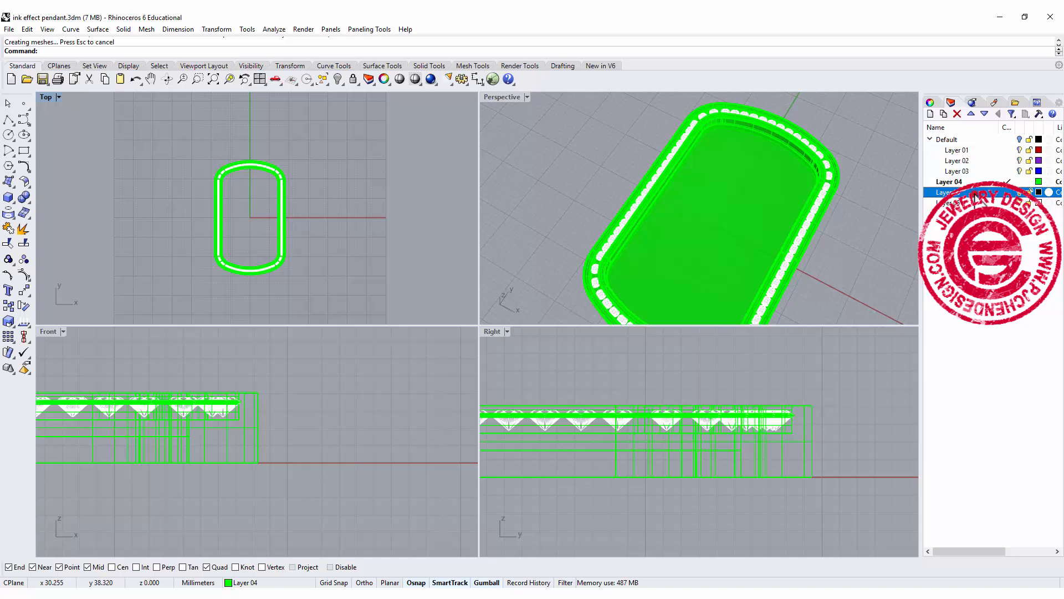
# Step: Pick the outline curve out from beneath the overlapping extruded plate
pyautogui.click(751, 452)
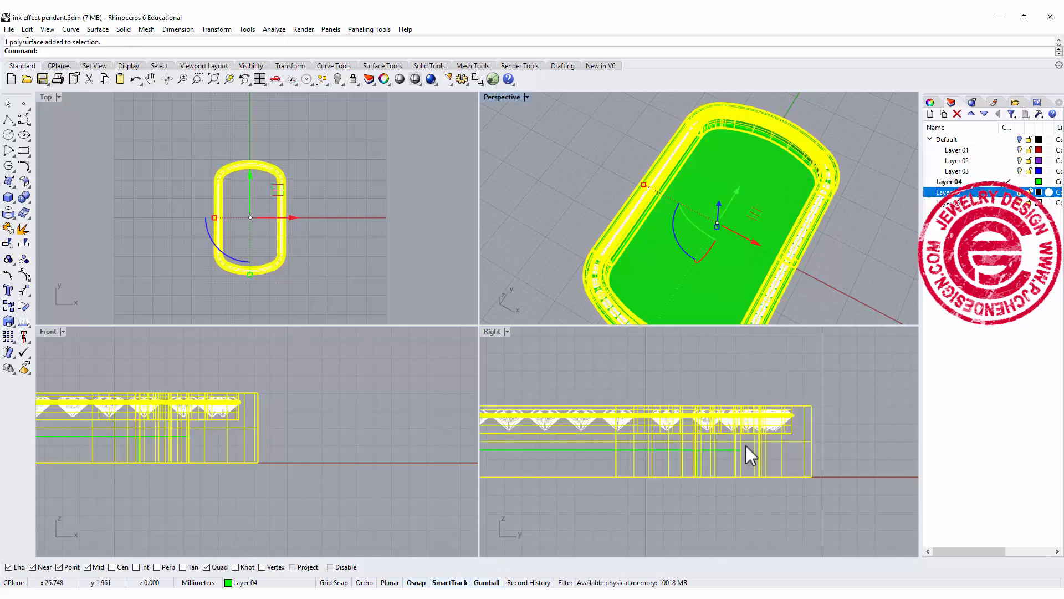
pyautogui.click(749, 454)
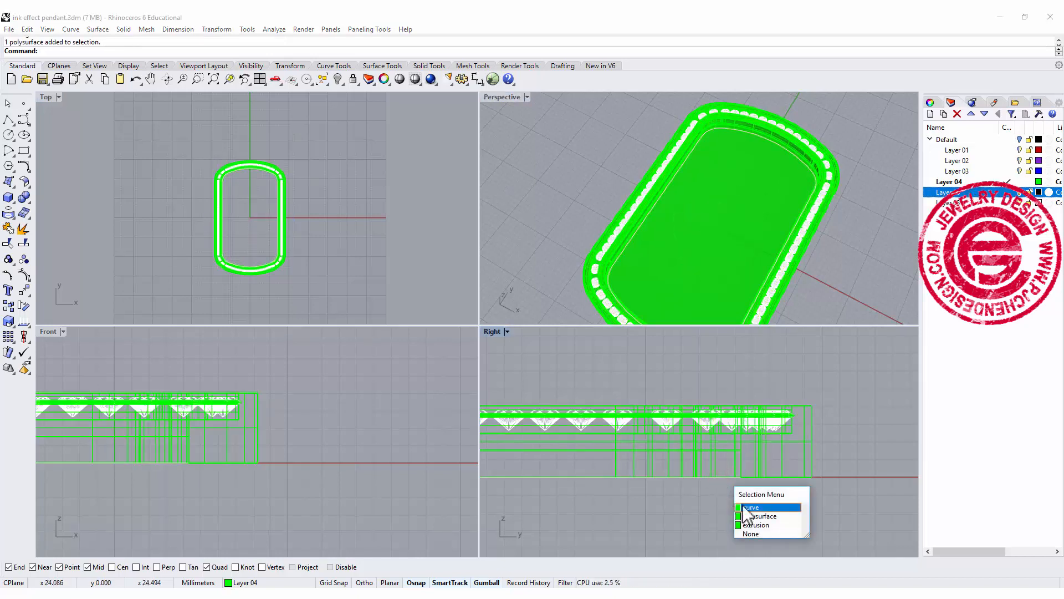
pyautogui.click(751, 507)
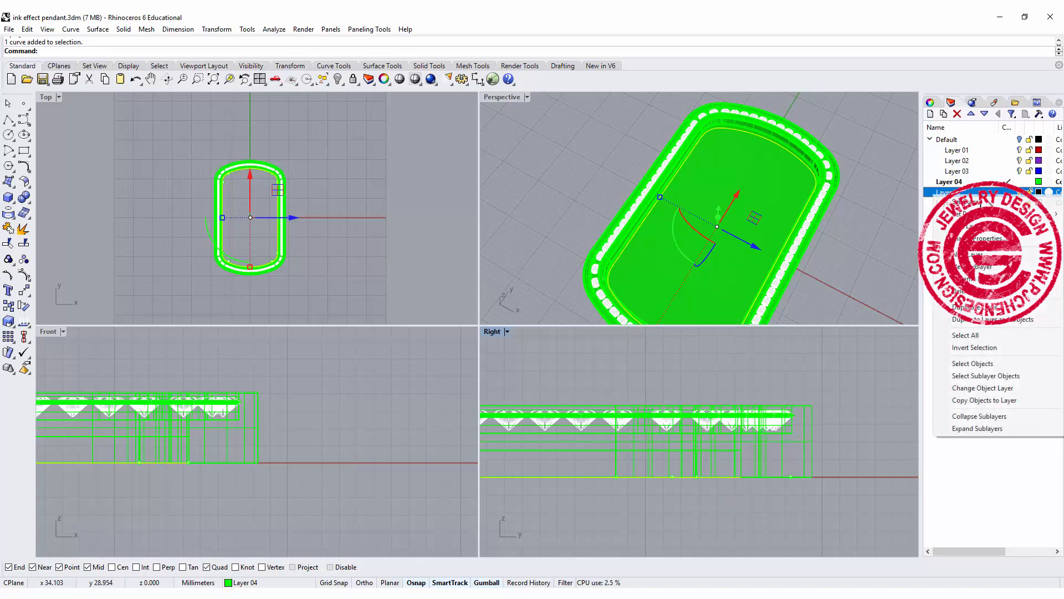
pyautogui.moveTo(983, 388)
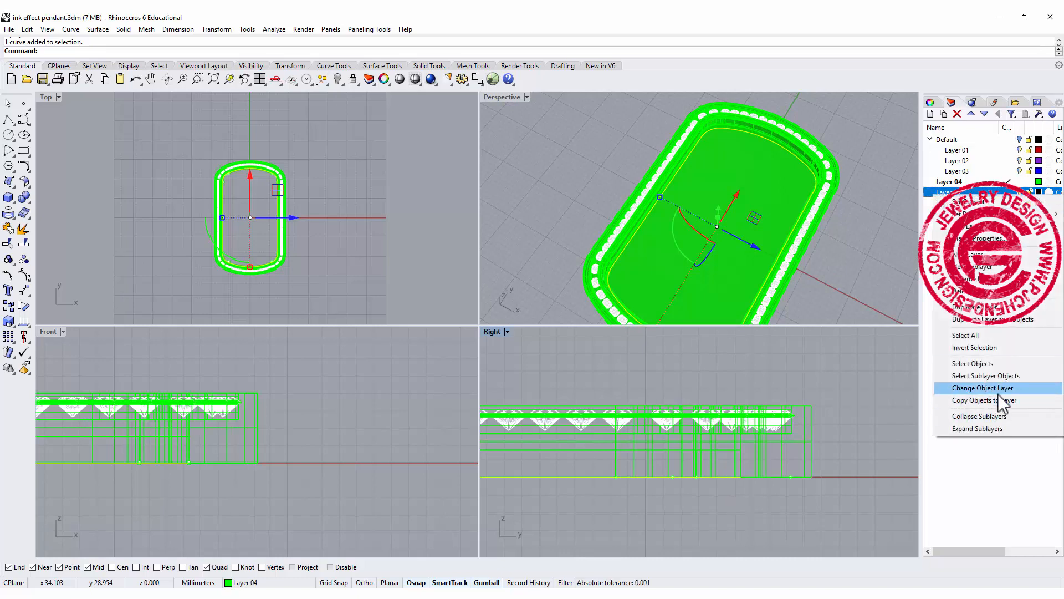
pyautogui.moveTo(983, 400)
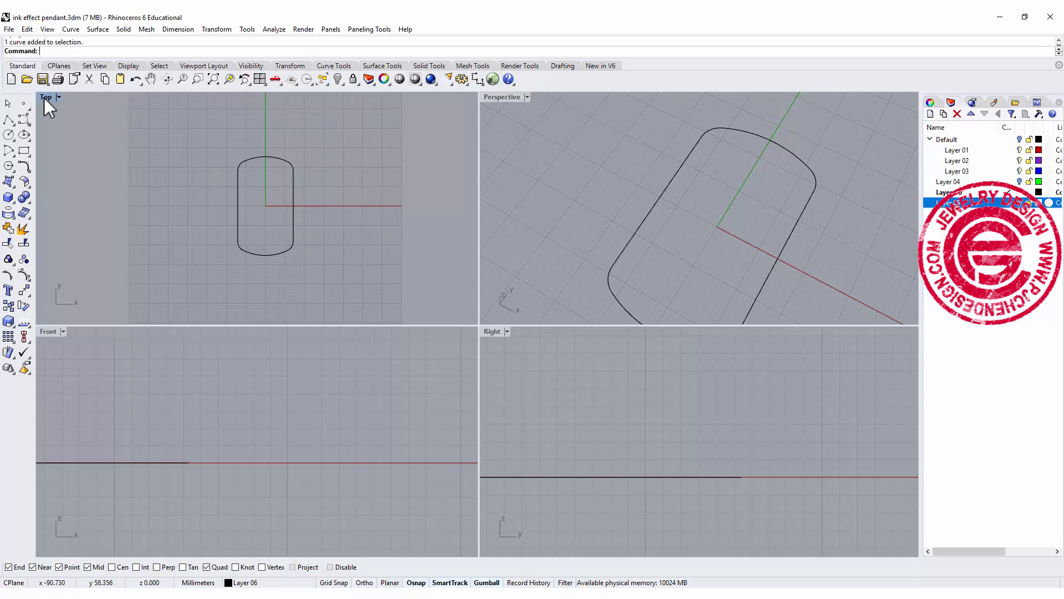
# Step: Sketch the first freeform ink strokes across the tag outline in the maximized Top view
pyautogui.doubleClick(46, 97)
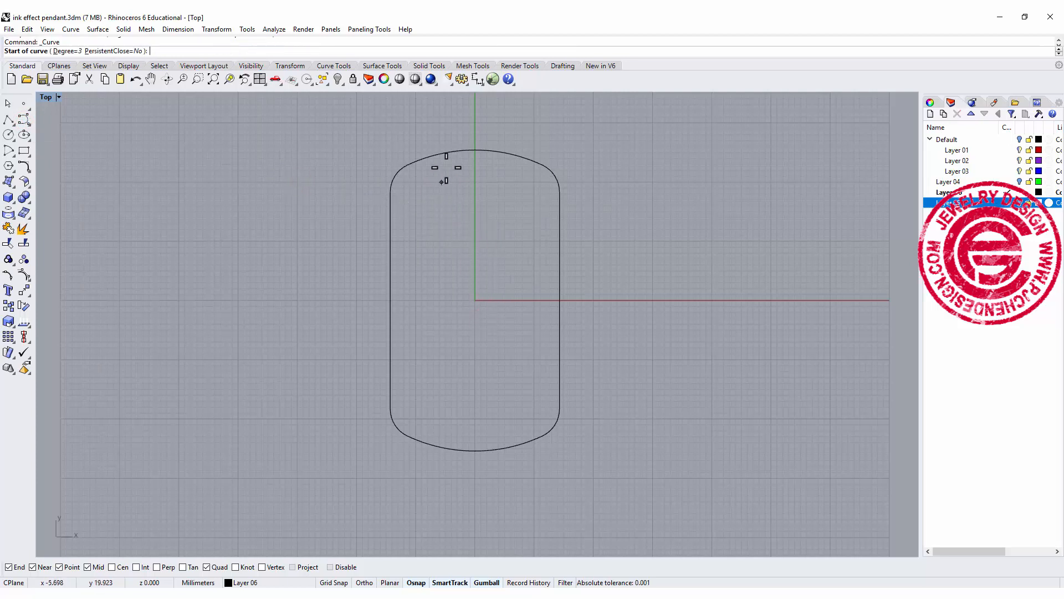
pyautogui.click(476, 293)
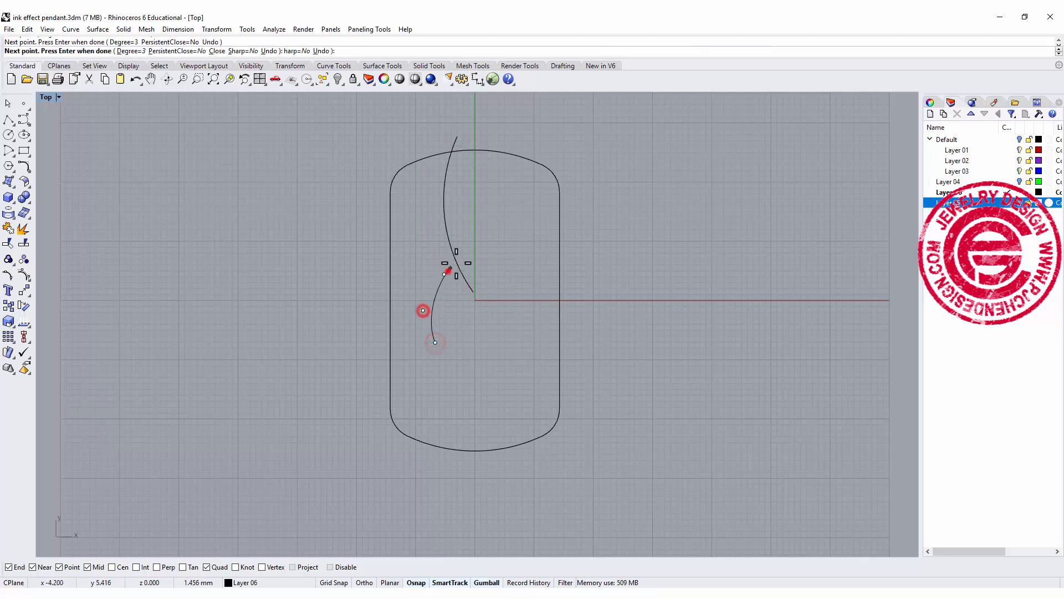
pyautogui.press('Enter')
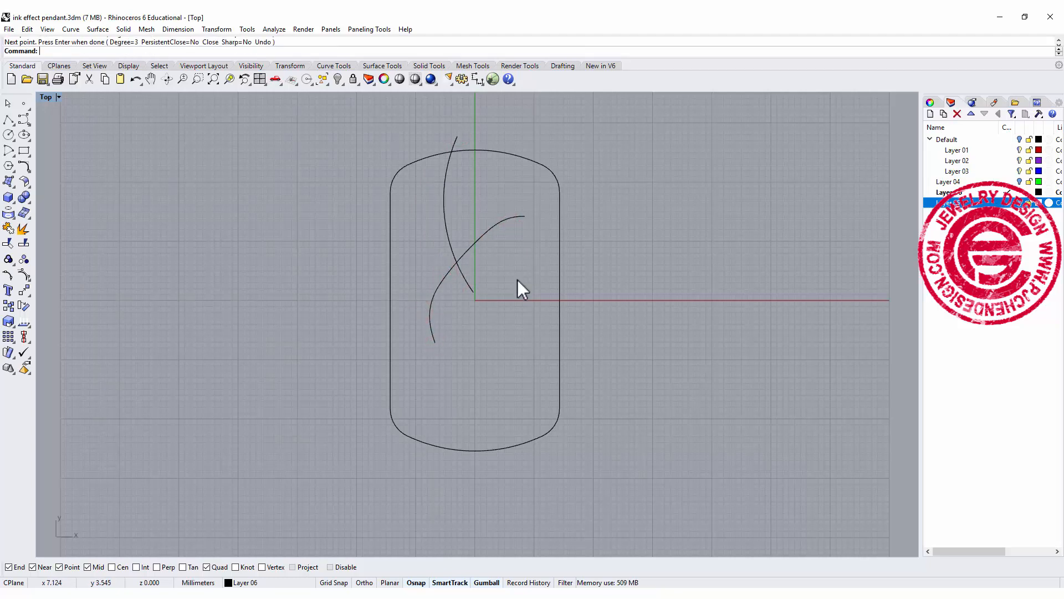
pyautogui.click(487, 180)
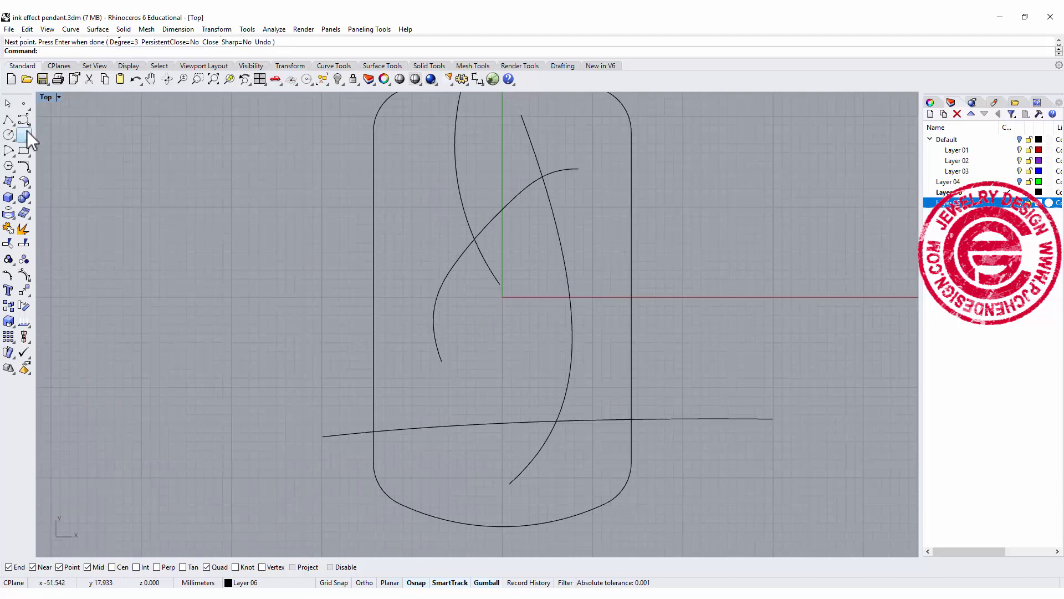
# Step: Add a few straight polyline strokes crossing the freeform ones inside the outline
pyautogui.click(410, 292)
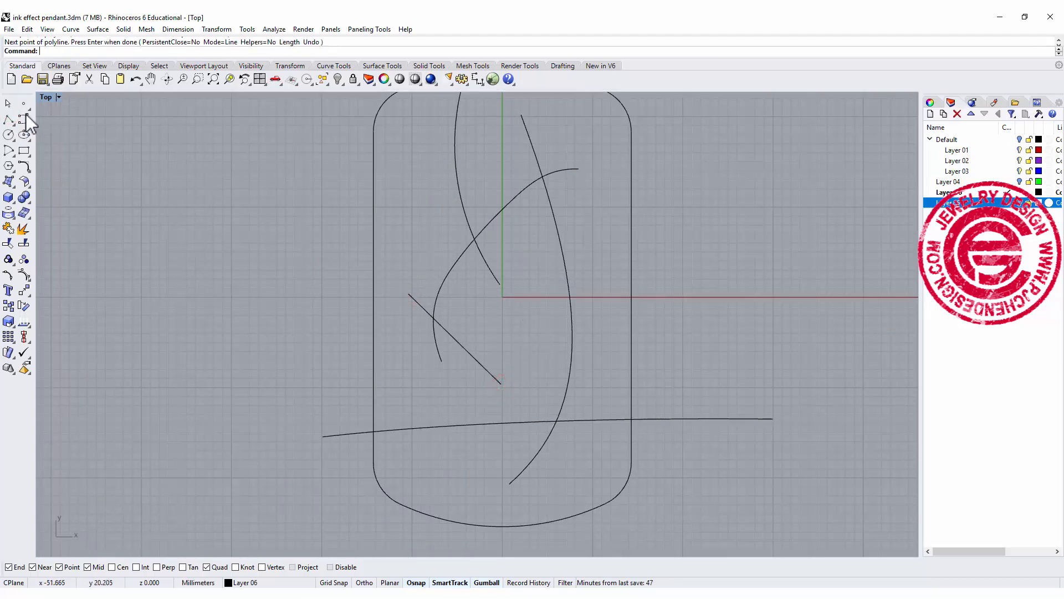
pyautogui.click(519, 370)
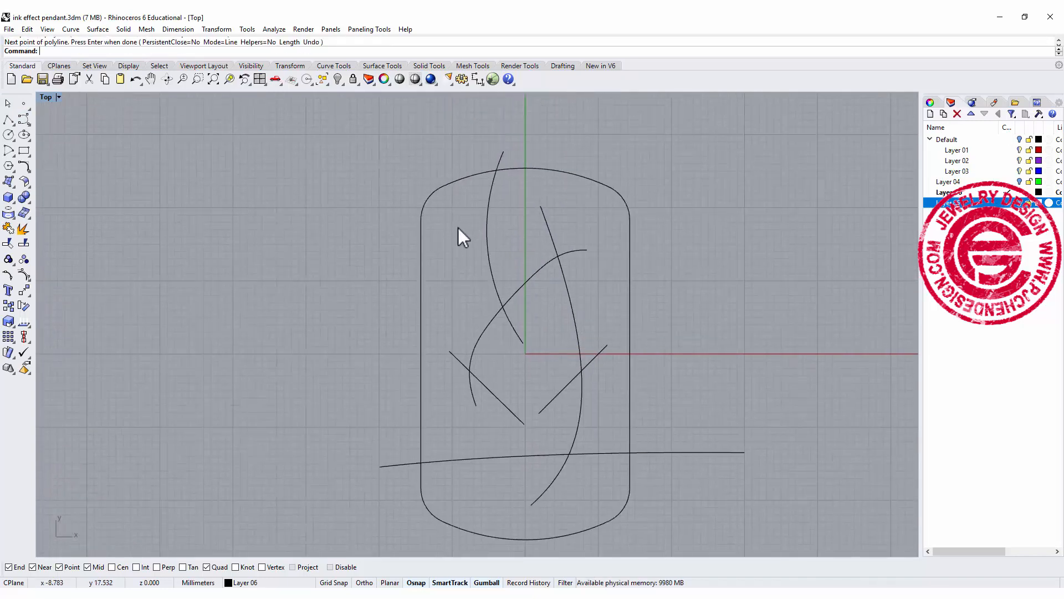
pyautogui.click(445, 222)
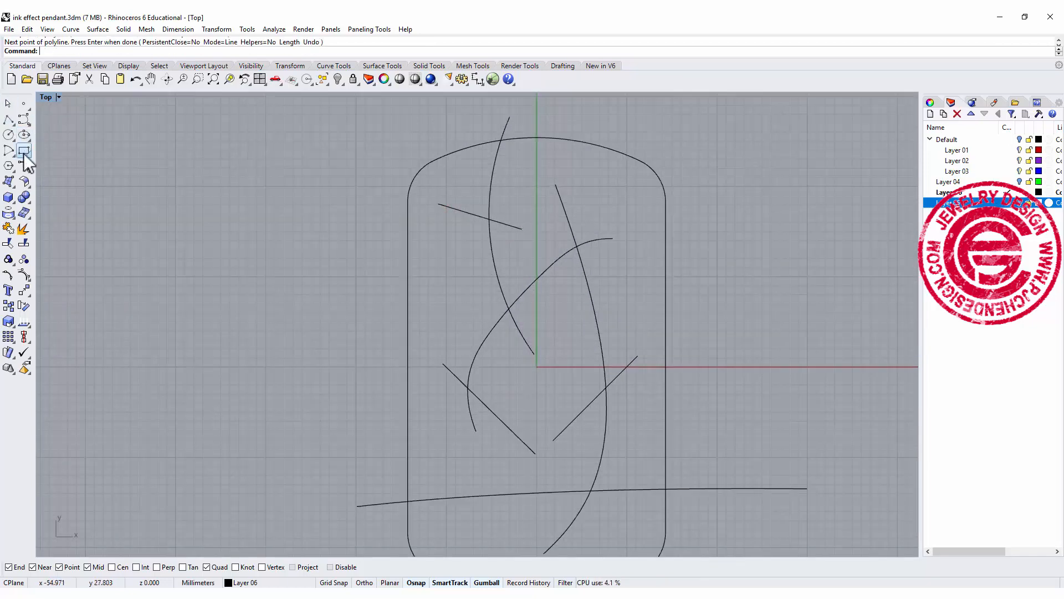
pyautogui.click(10, 121)
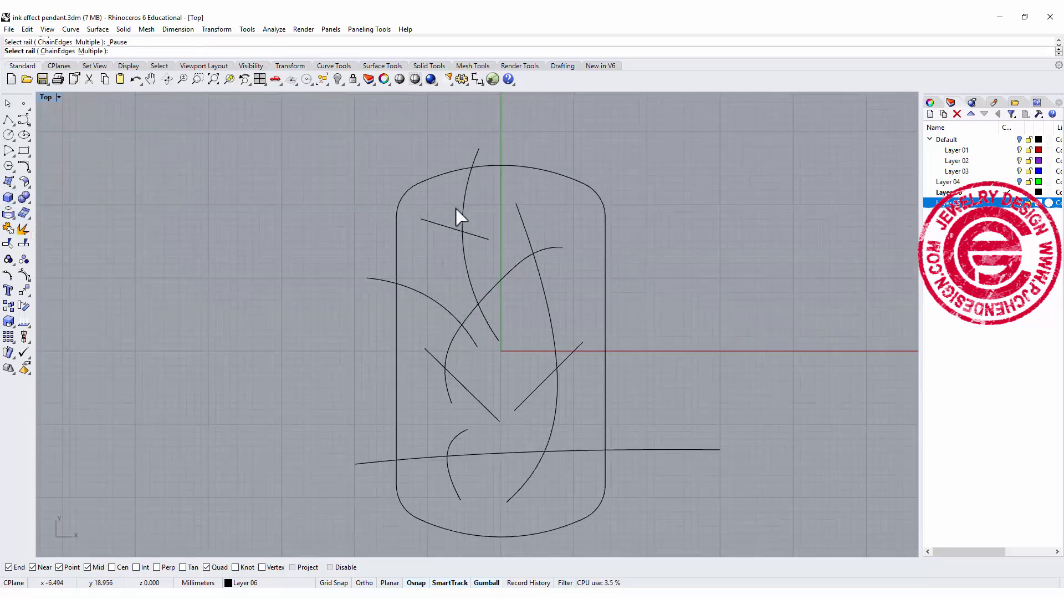
# Step: Pipe the first stroke and the short crossing stroke with round caps
pyautogui.click(462, 224)
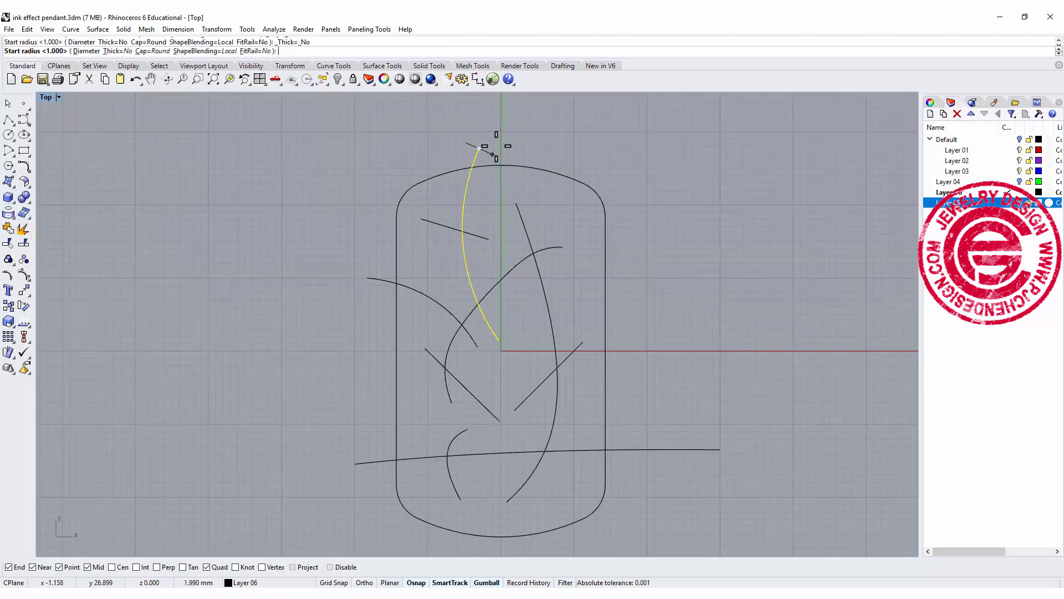
pyautogui.click(512, 248)
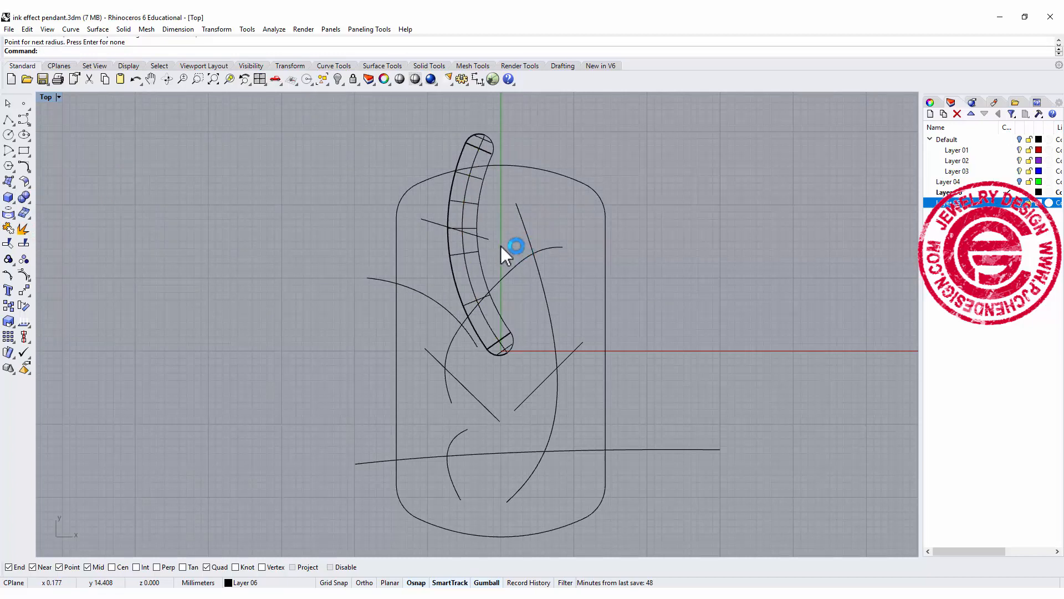
pyautogui.click(515, 246)
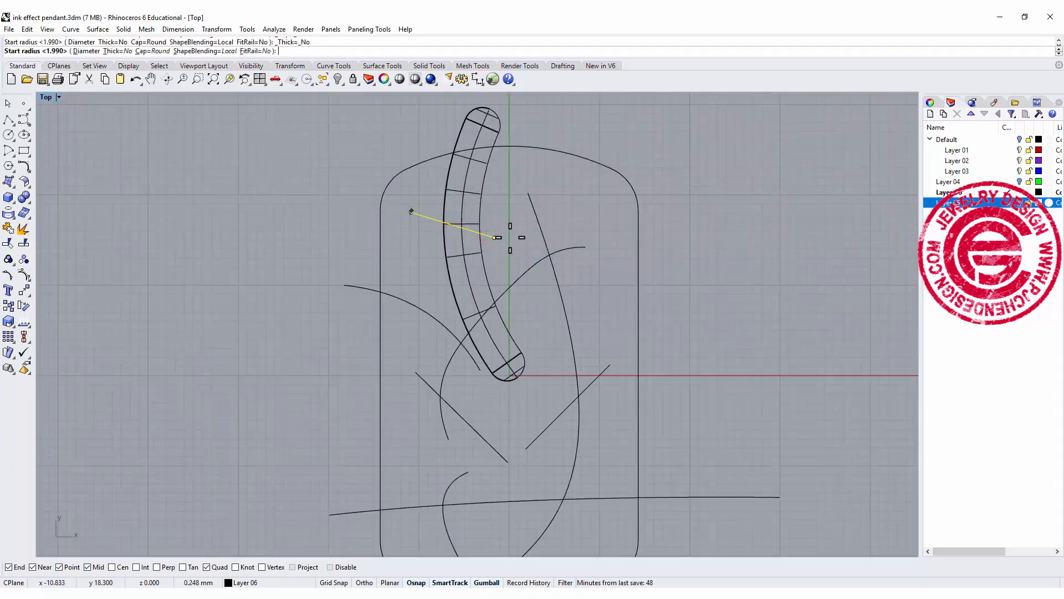
pyautogui.click(495, 226)
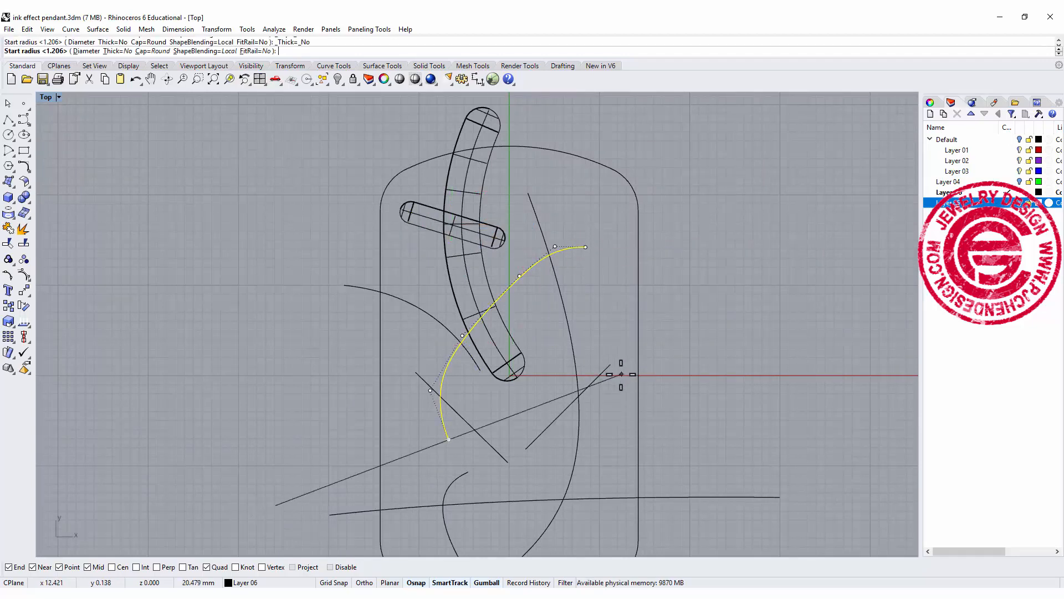
# Step: Pipe the long curved, diagonal and remaining strokes with varying round-capped thickness
pyautogui.moveTo(621, 374); pyautogui.dragTo(456, 435)
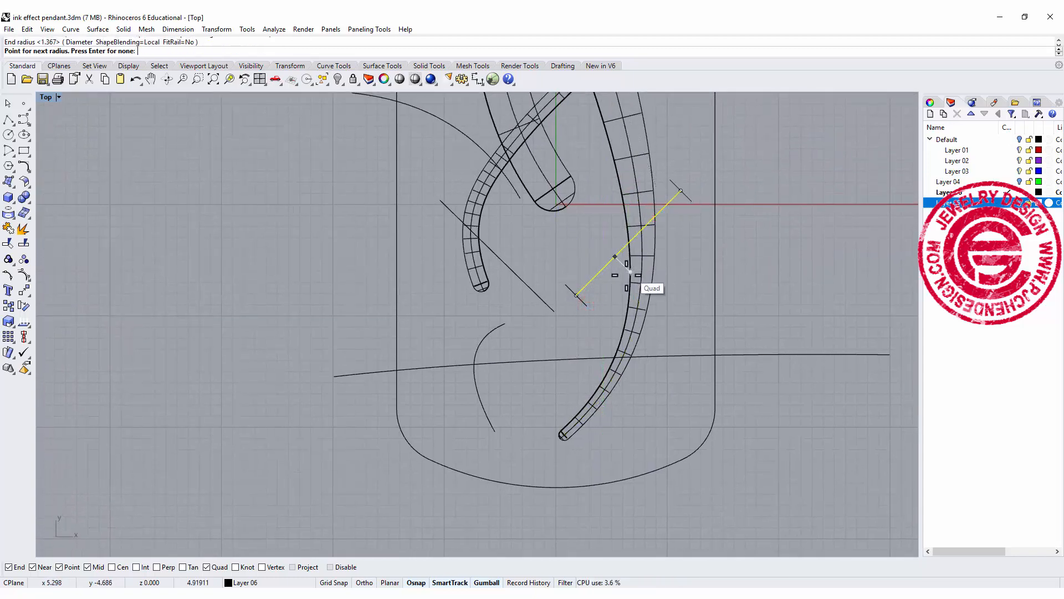
pyautogui.click(534, 295)
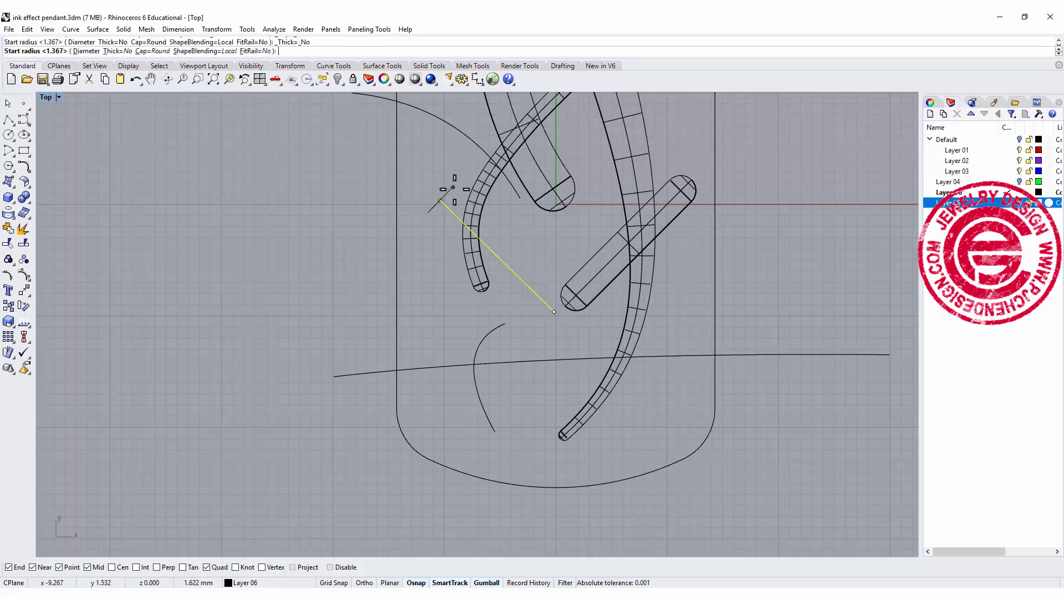
pyautogui.click(554, 310)
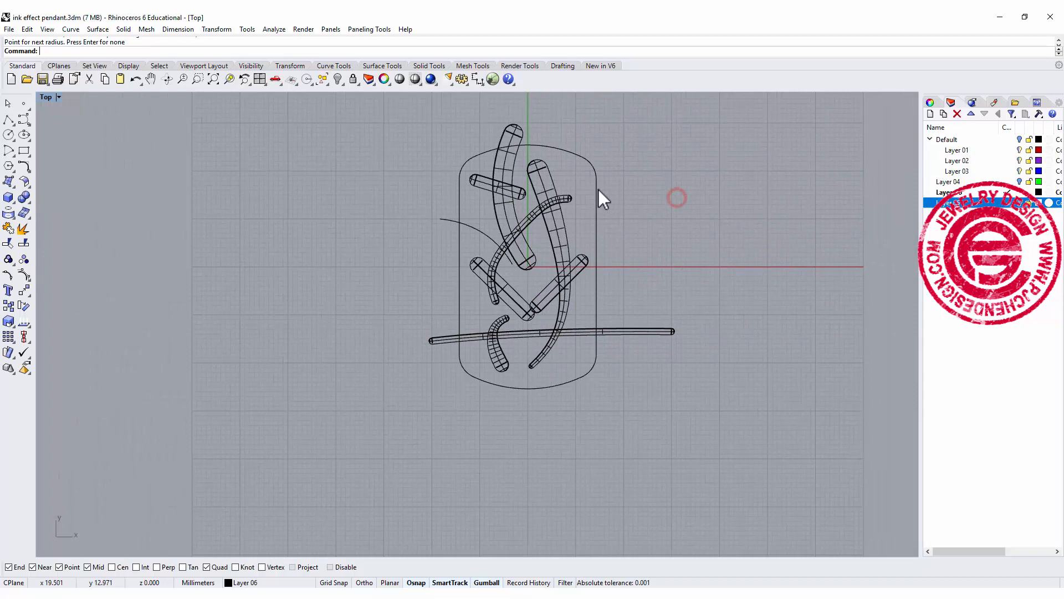
pyautogui.click(476, 240)
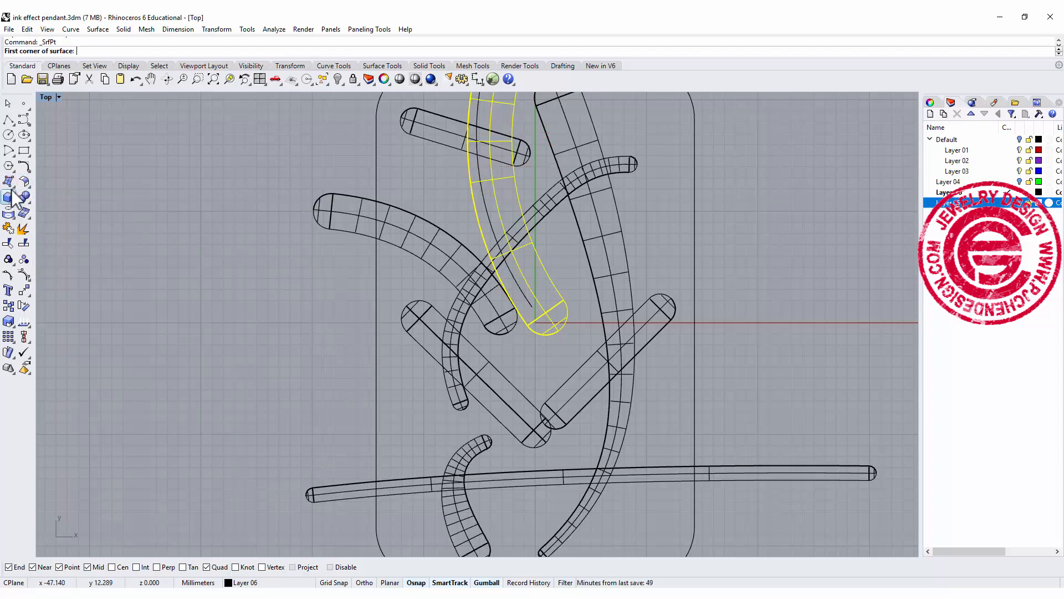
# Step: Drape a single surface over all the piped strokes from the Surface flyout
pyautogui.click(10, 181)
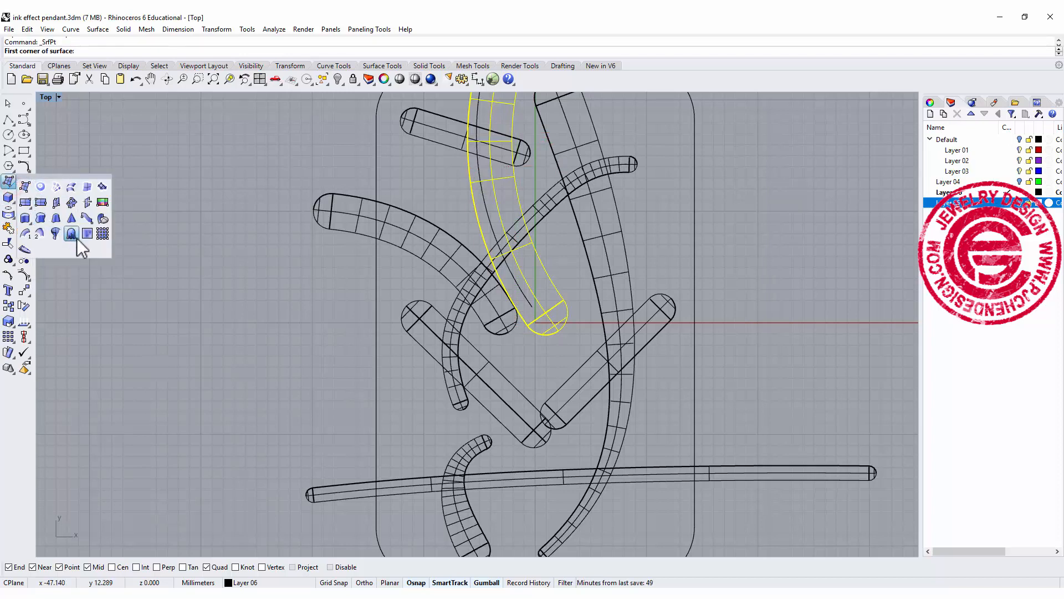
pyautogui.moveTo(71, 234)
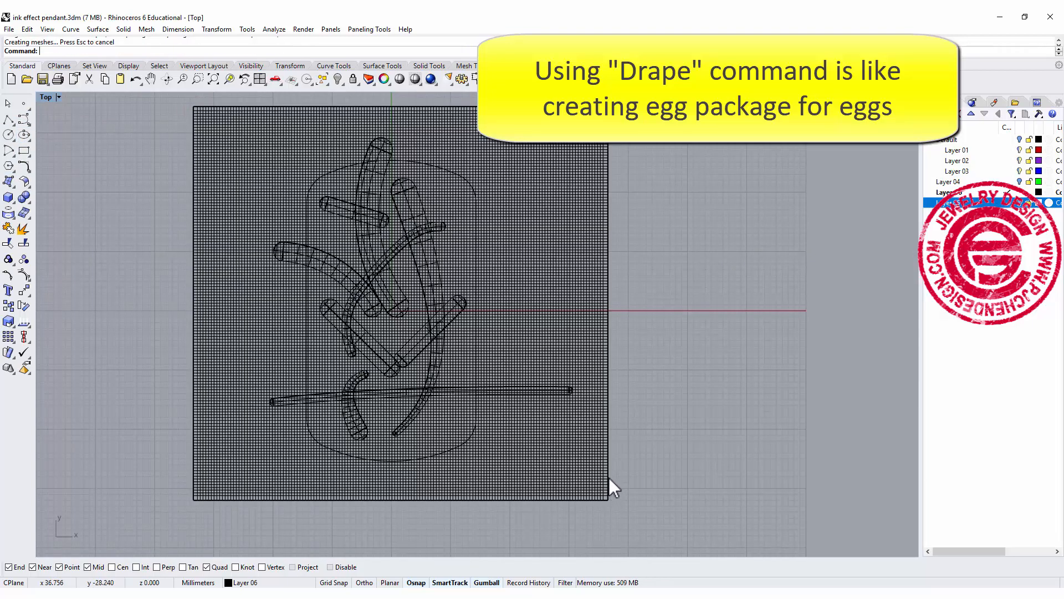
pyautogui.moveTo(61, 105)
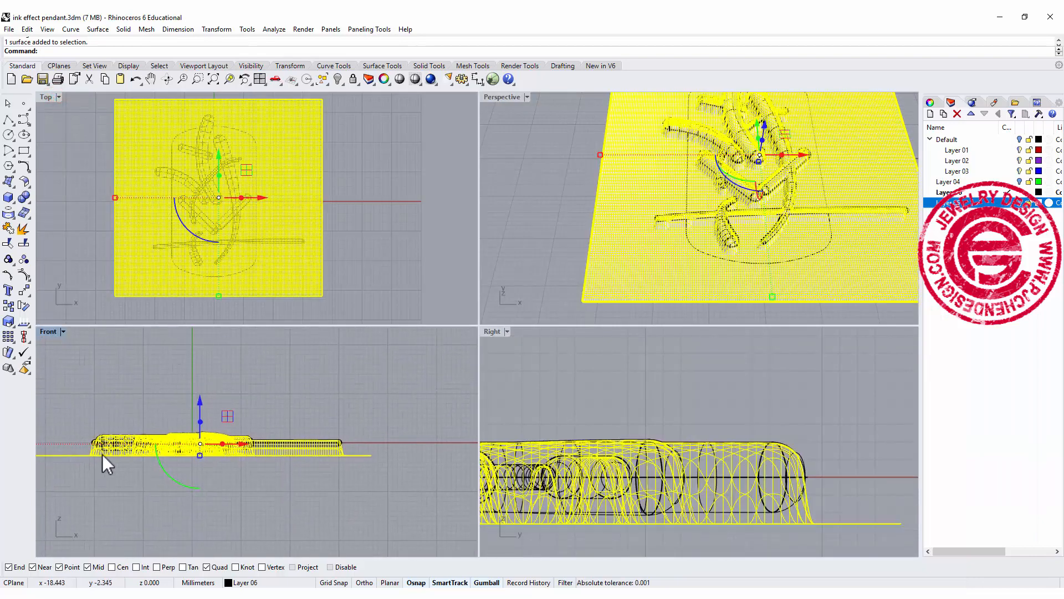
pyautogui.doubleClick(48, 97)
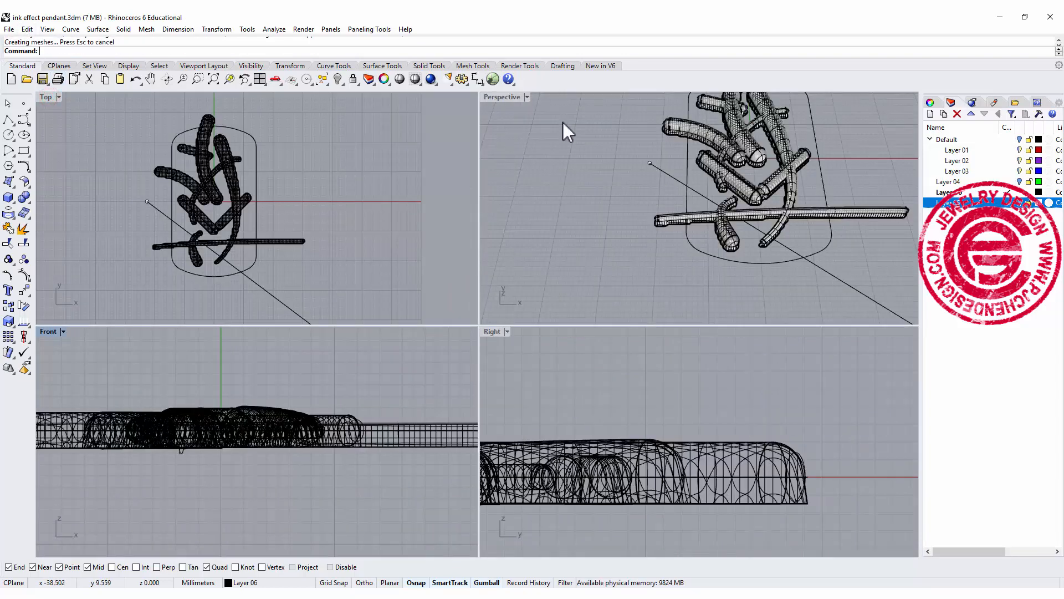
# Step: Keep the drape surface and tag outline selected, delete everything else, and inspect the result
pyautogui.doubleClick(501, 97)
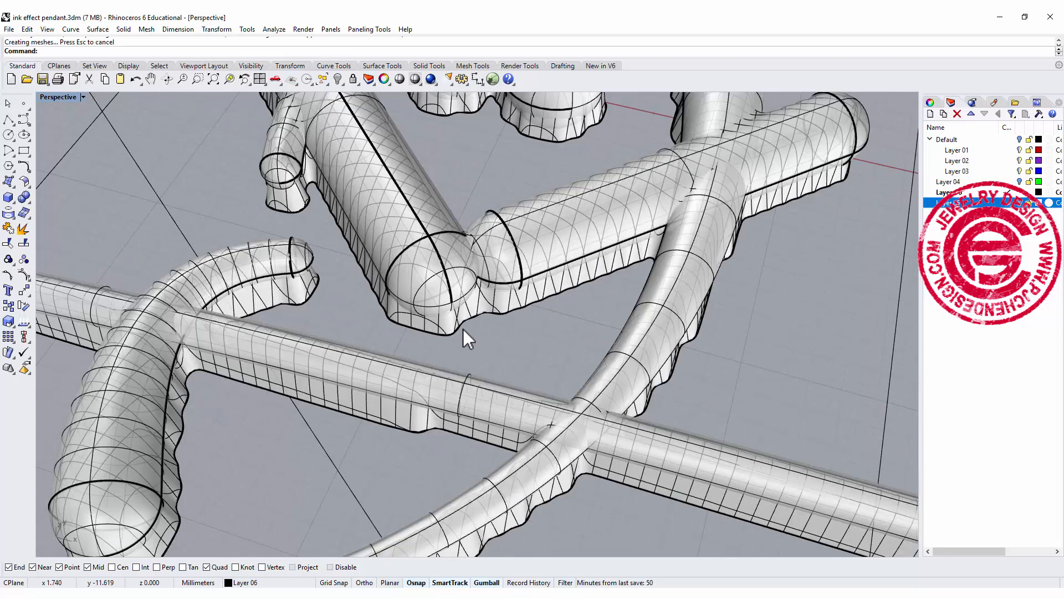
pyautogui.moveTo(377, 456)
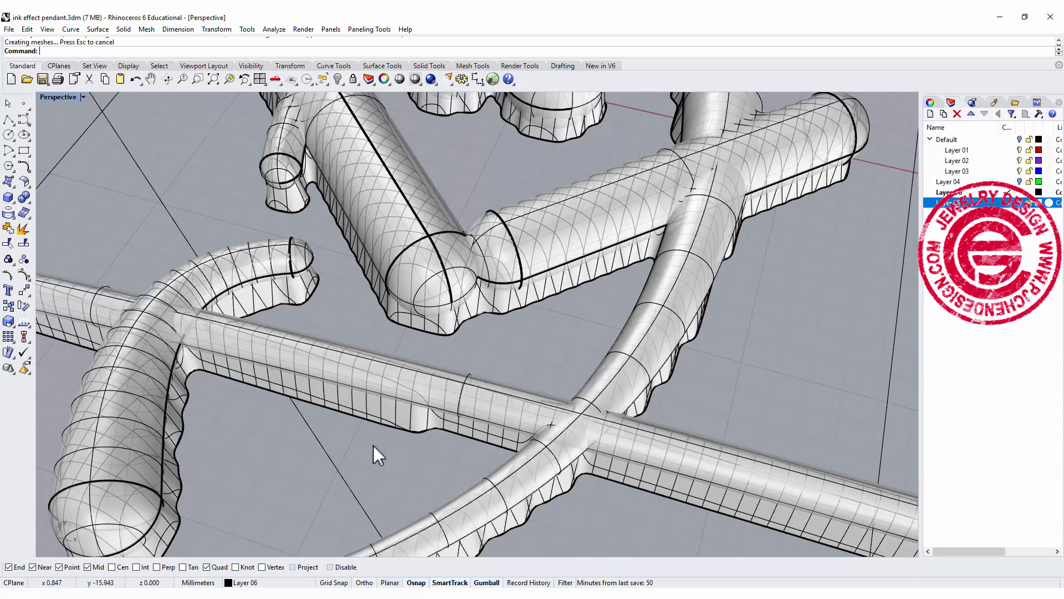
pyautogui.moveTo(316, 285)
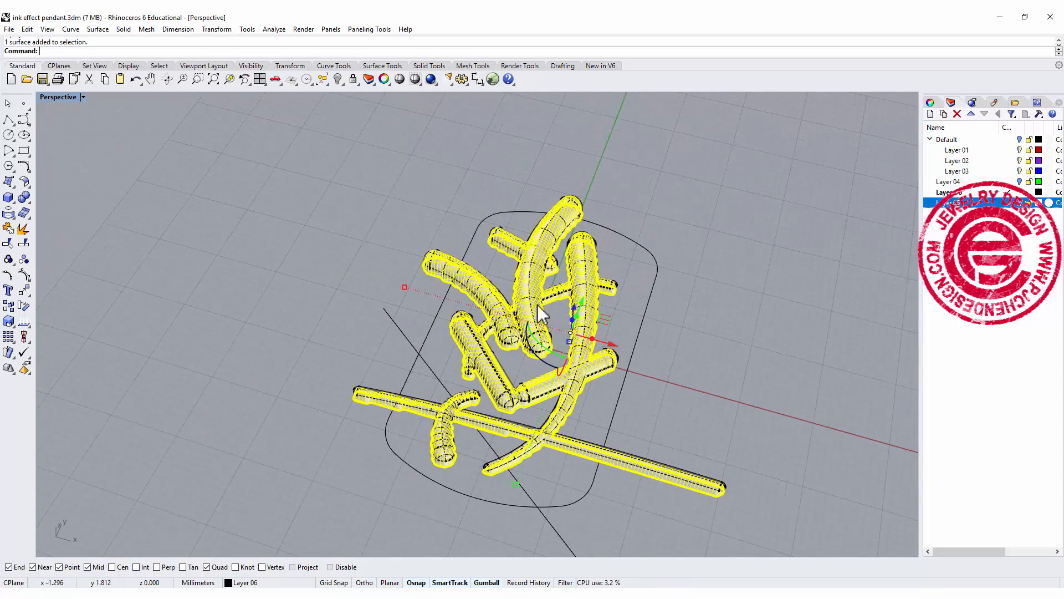
pyautogui.click(649, 302)
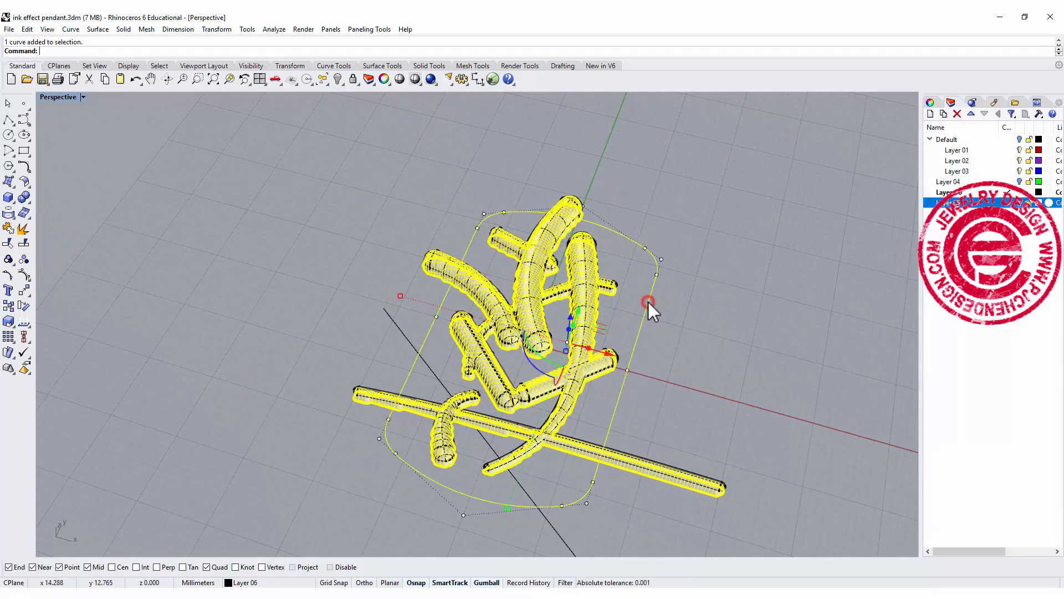
pyautogui.click(338, 80)
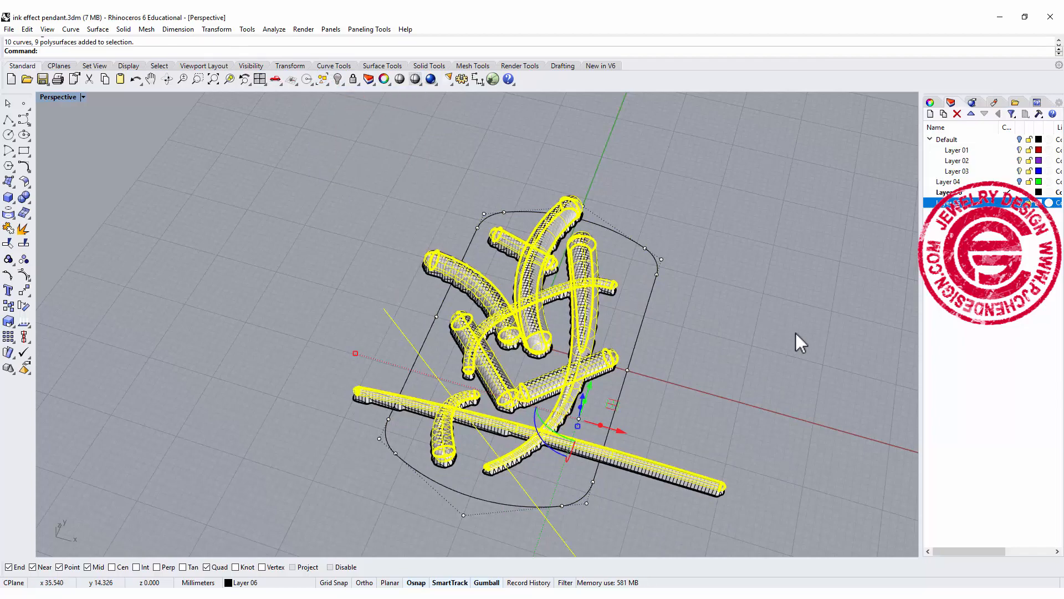
pyautogui.press('Delete')
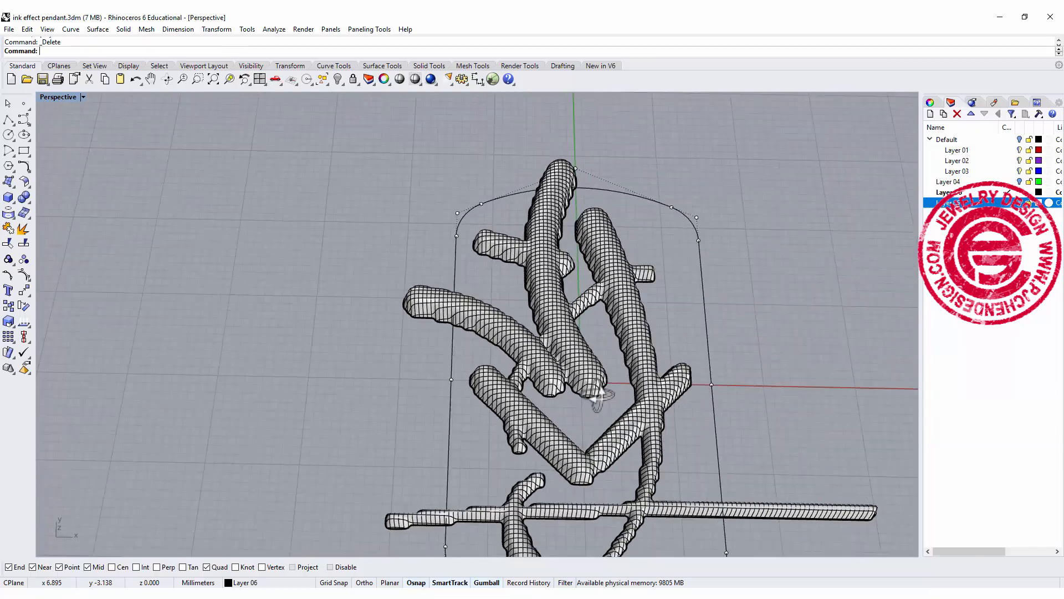
pyautogui.moveTo(598, 397); pyautogui.dragTo(585, 326)
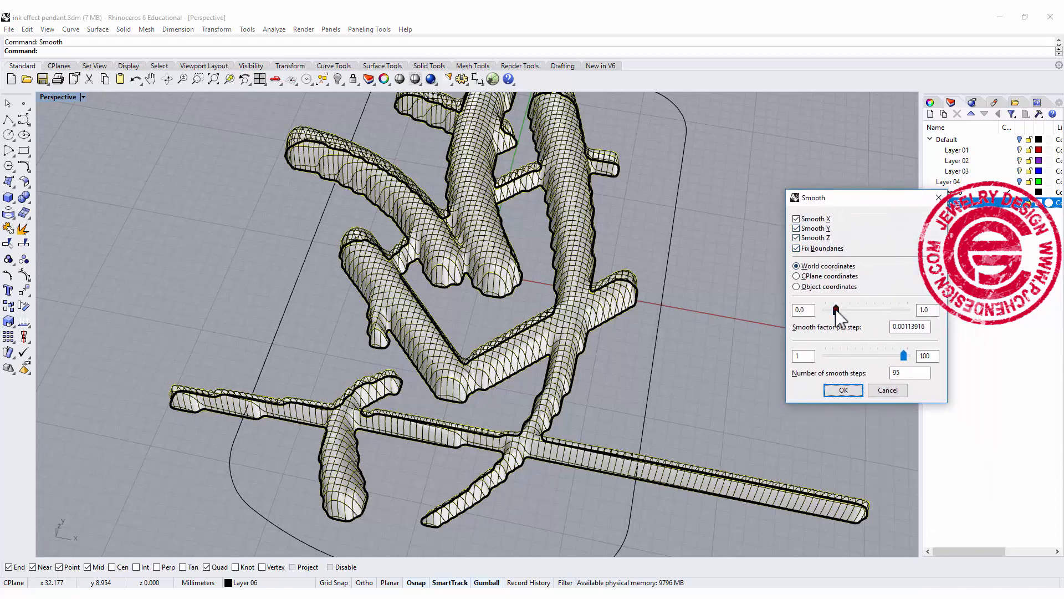
# Step: Smooth the draped surface with a factor of about 0.011 over 95 steps
pyautogui.moveTo(839, 310); pyautogui.dragTo(825, 311)
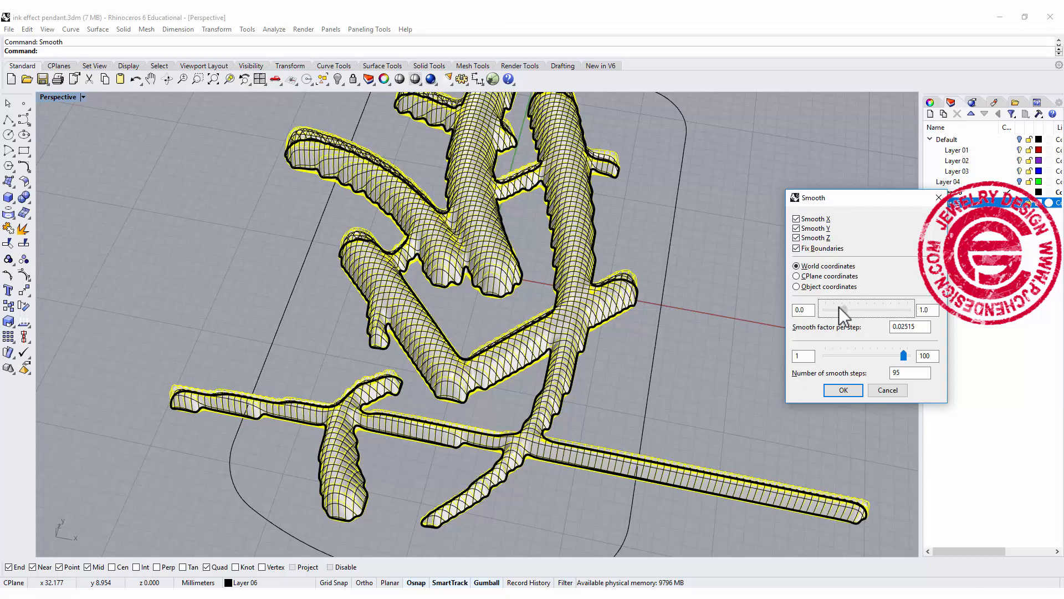
pyautogui.moveTo(876, 309); pyautogui.dragTo(848, 320)
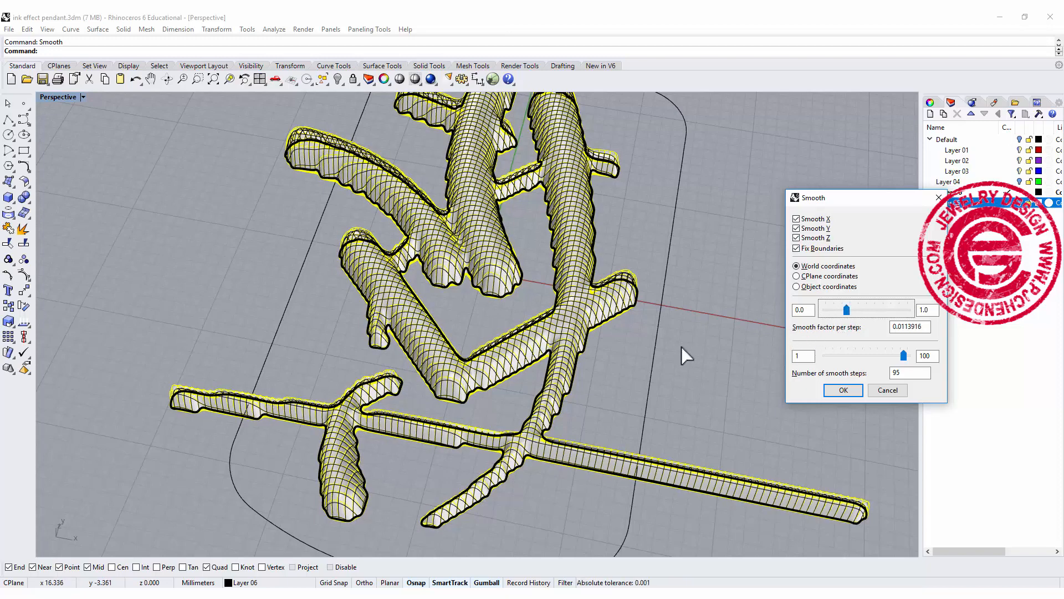
pyautogui.click(843, 390)
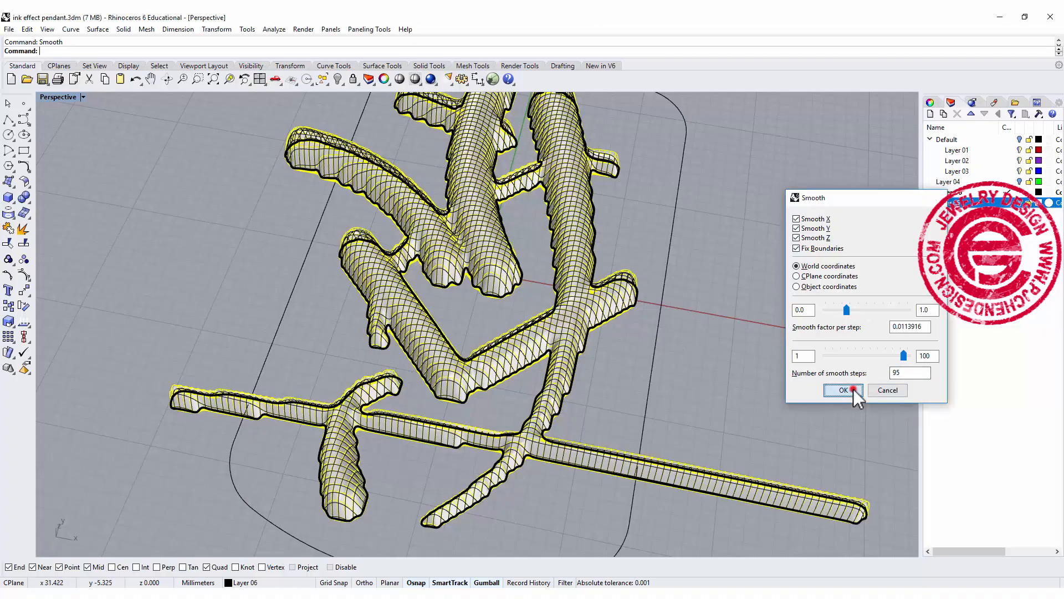
pyautogui.click(842, 389)
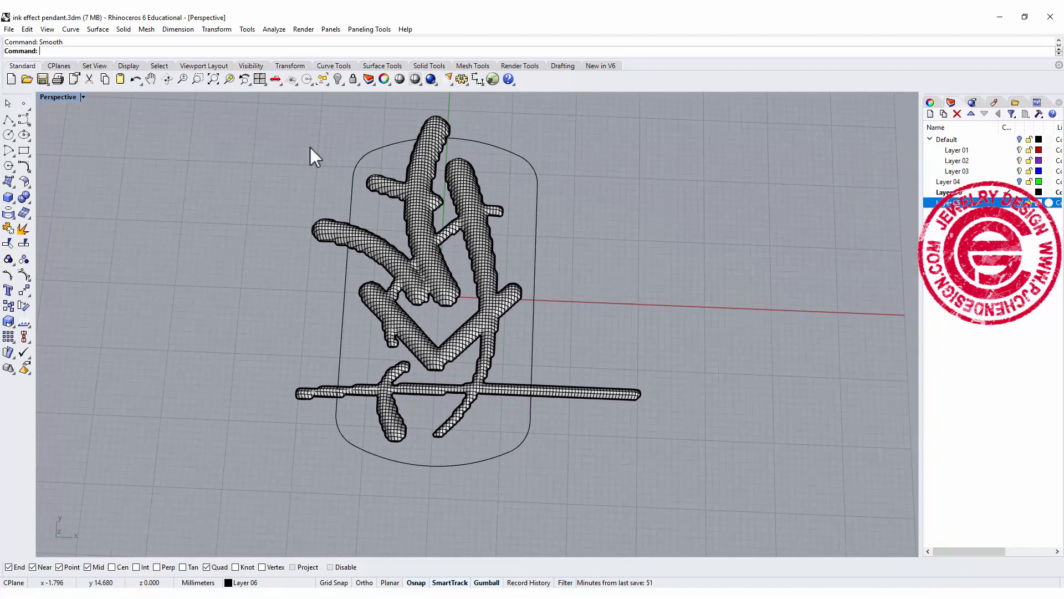
# Step: Trim the smoothed stroke surface back to the dog-tag outline and check it in Top view
pyautogui.click(55, 96)
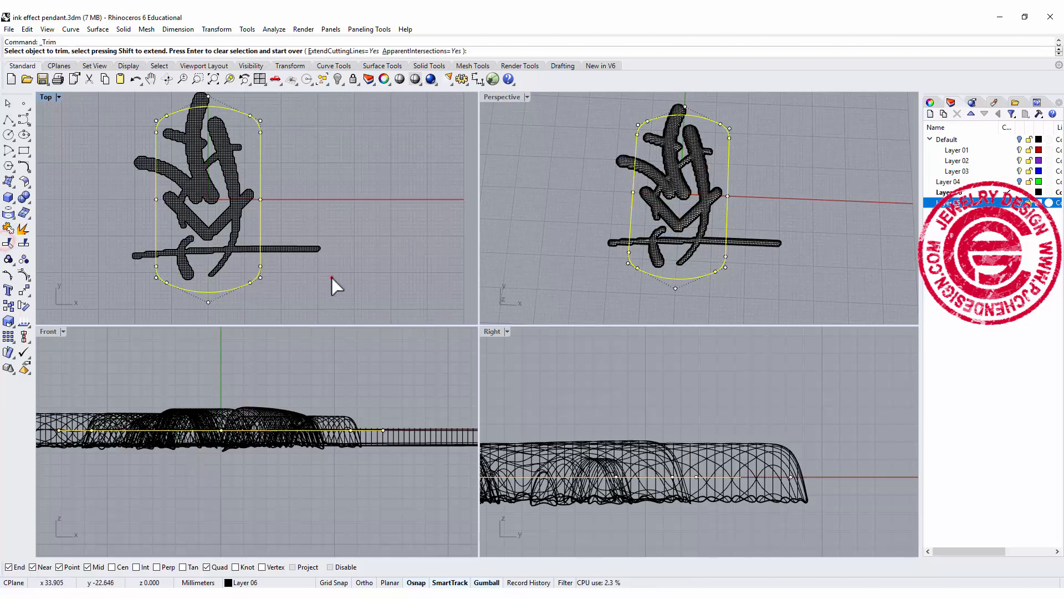
pyautogui.click(140, 256)
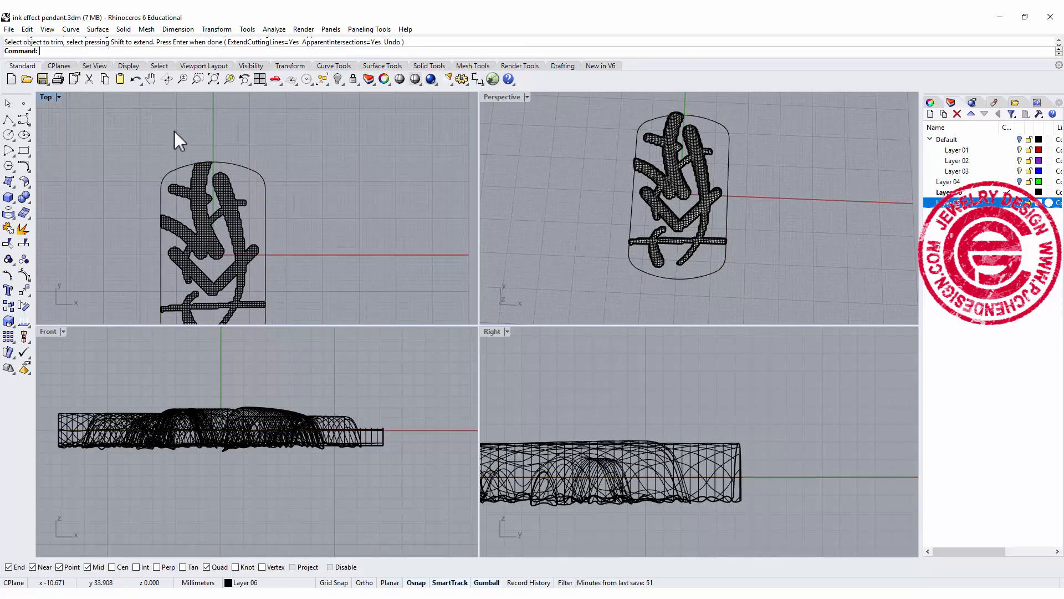
pyautogui.doubleClick(47, 97)
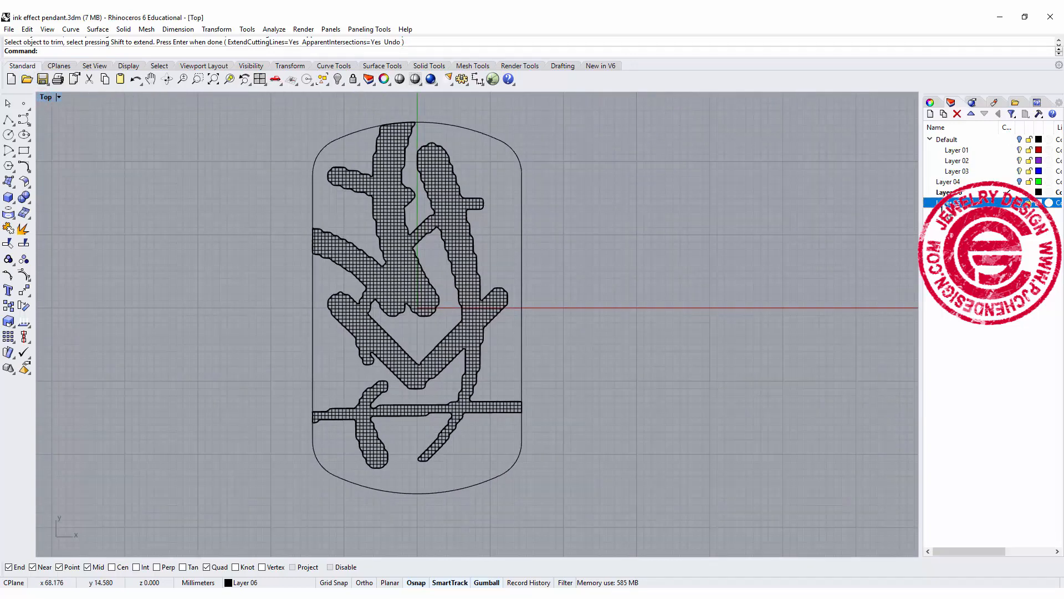
pyautogui.moveTo(598, 221)
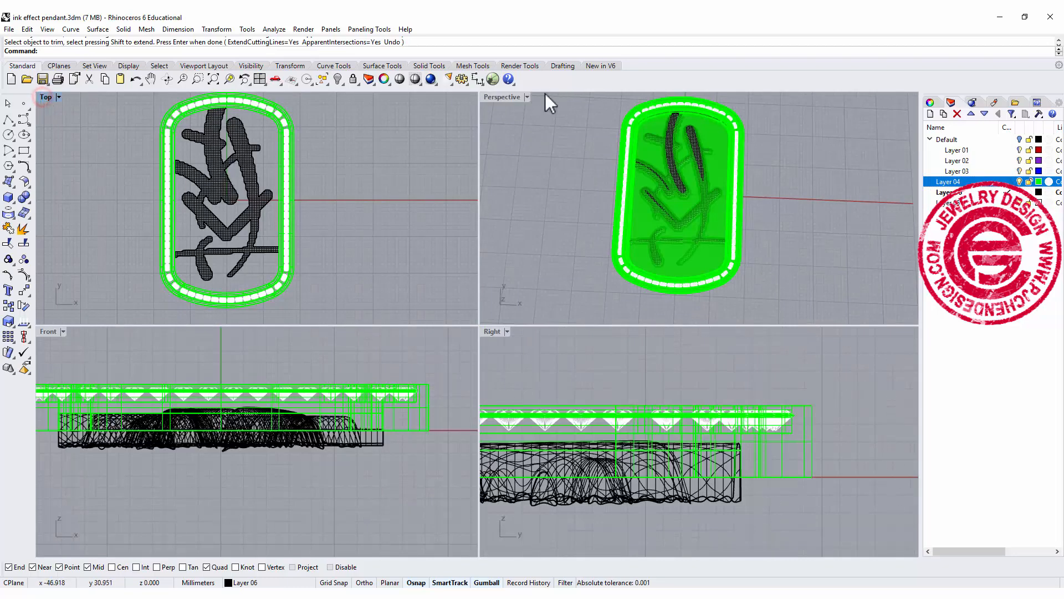
# Step: Turn on Layer 04 to show the tag body and stone ring, then orbit around the pendant
pyautogui.click(679, 489)
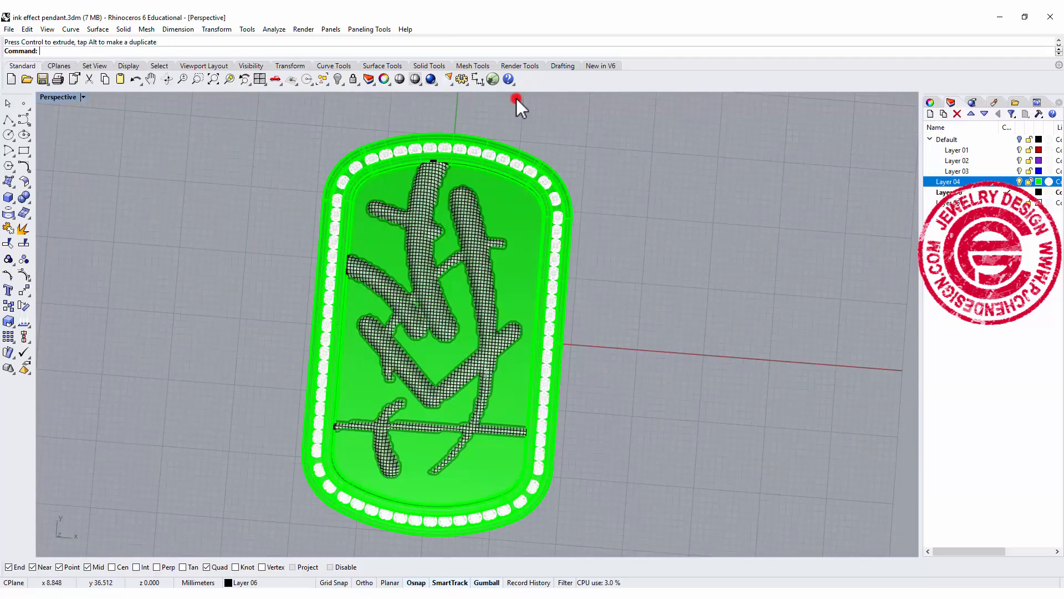
pyautogui.moveTo(519, 102); pyautogui.dragTo(669, 258)
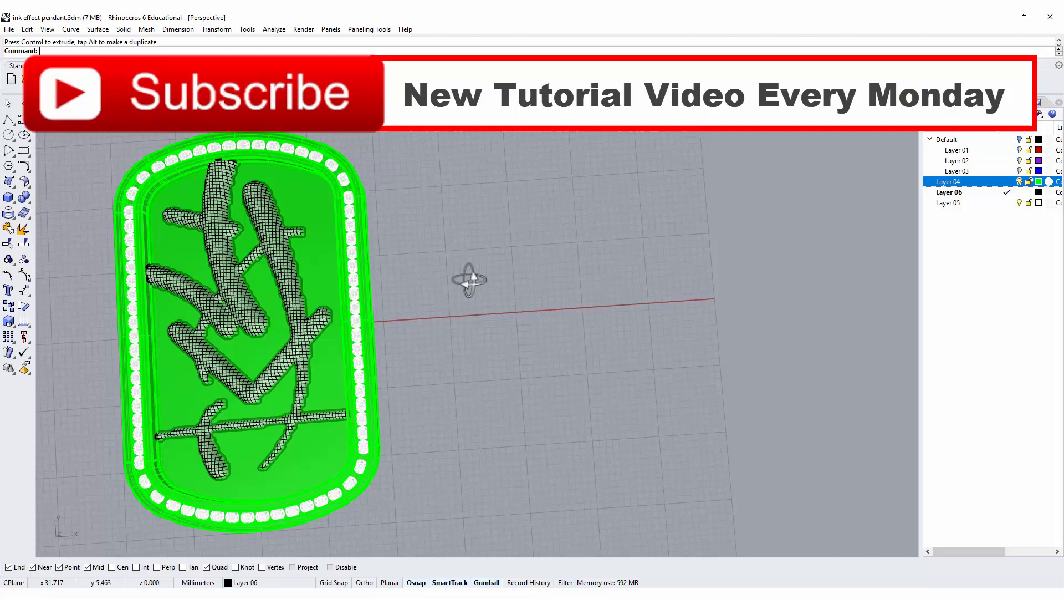
pyautogui.moveTo(468, 278); pyautogui.dragTo(486, 302)
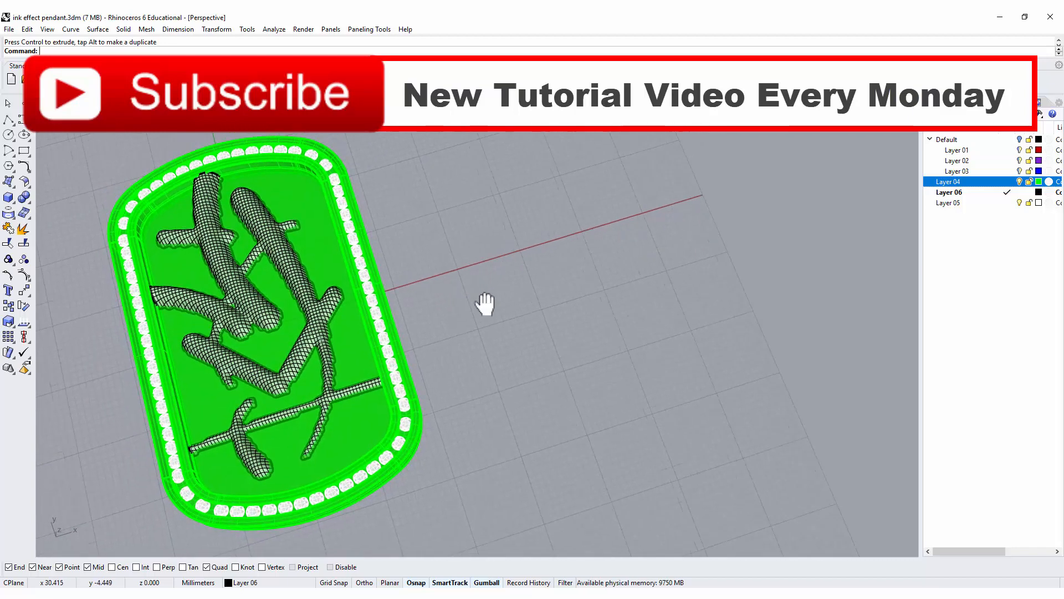